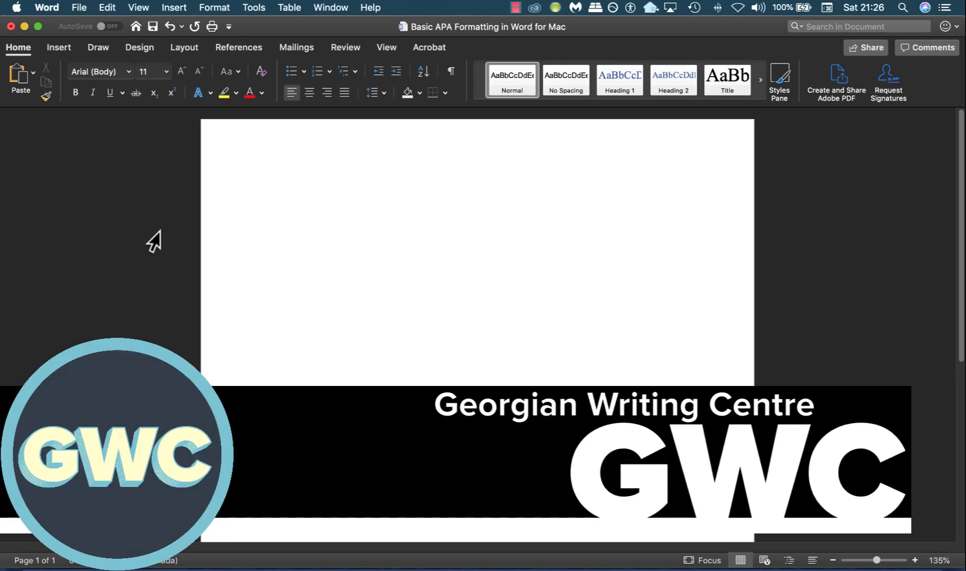
Step: Turn on the ruler from the View settings so it shows above the blank page
click(234, 158)
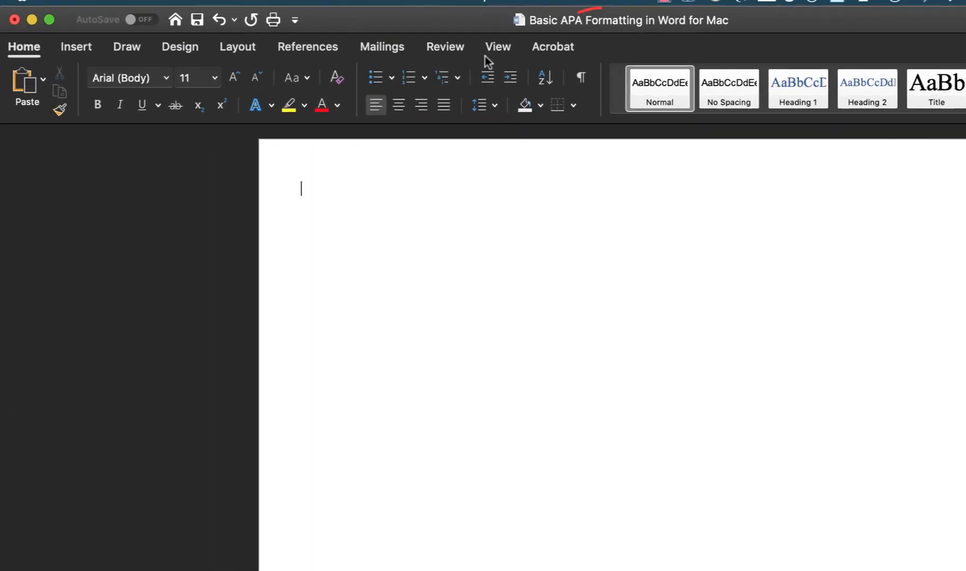
click(498, 46)
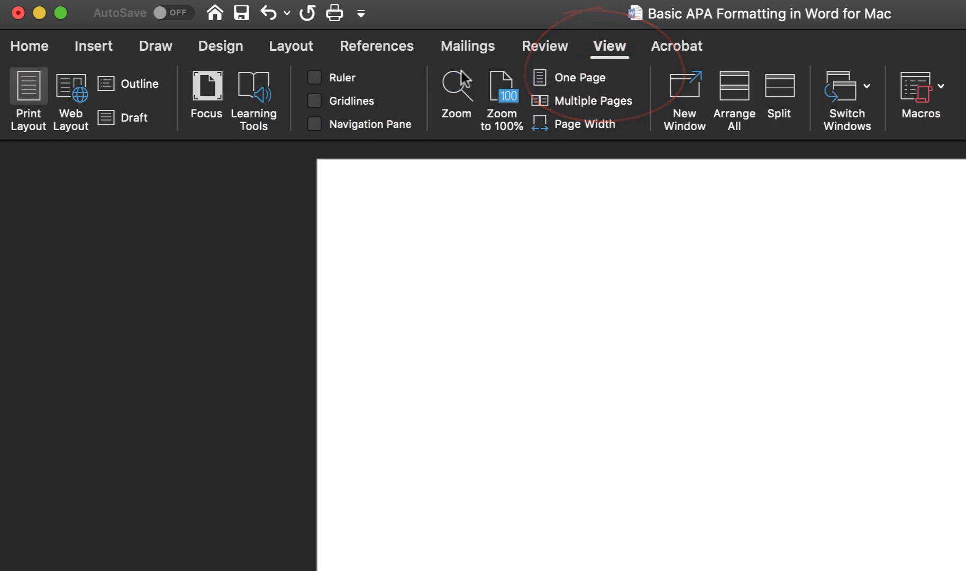
click(314, 77)
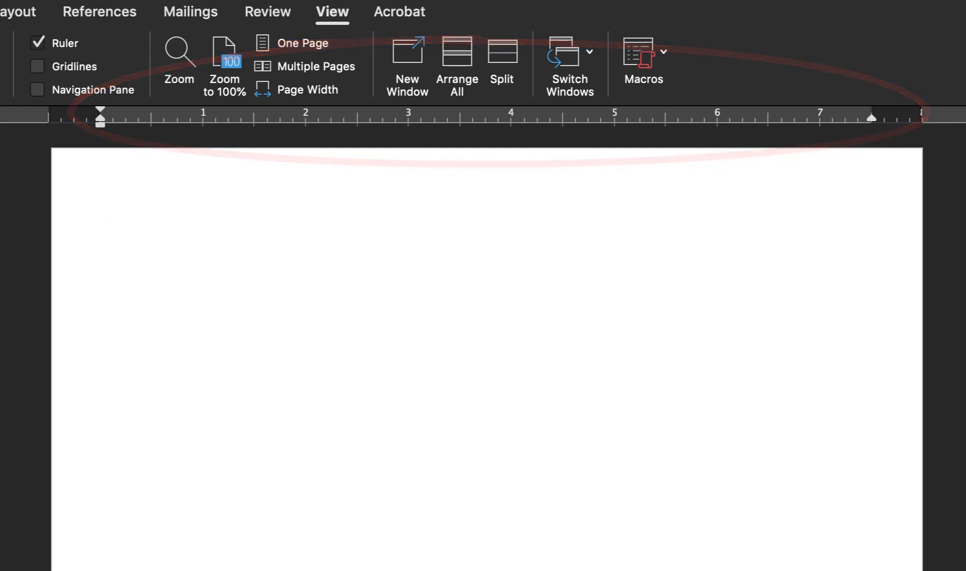
Step: Show formatting marks and add empty paragraphs and tabbed lines as practice
click(18, 48)
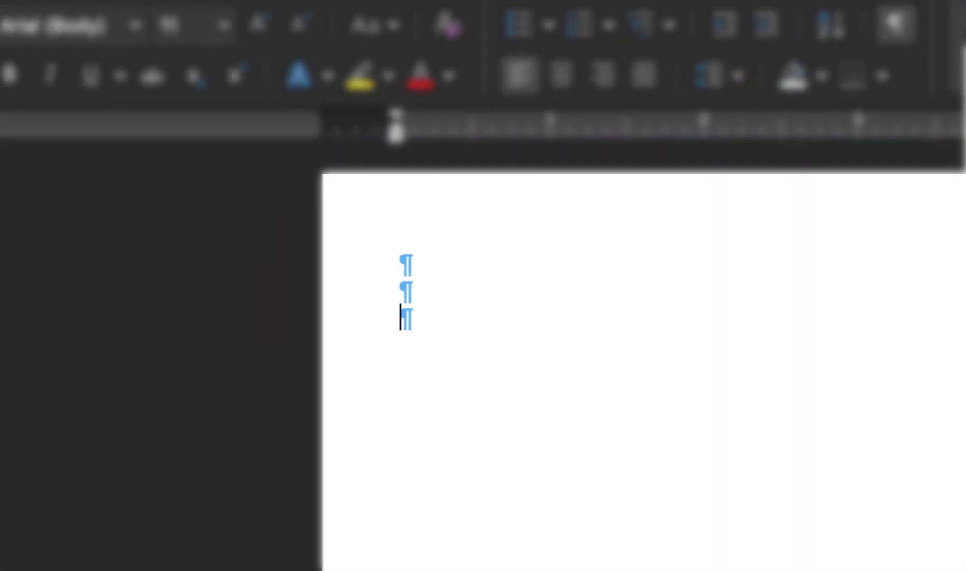
key(enter)
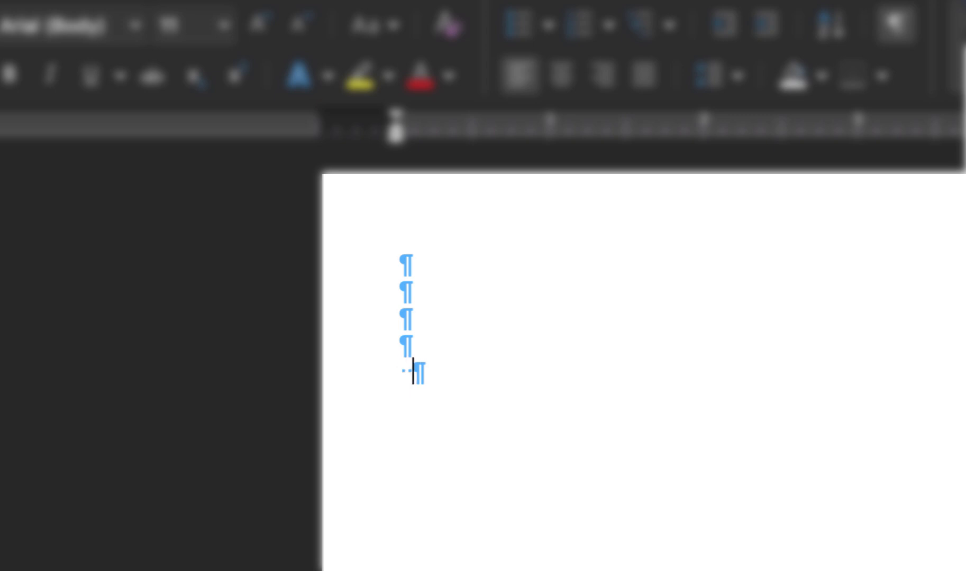
key(tab)
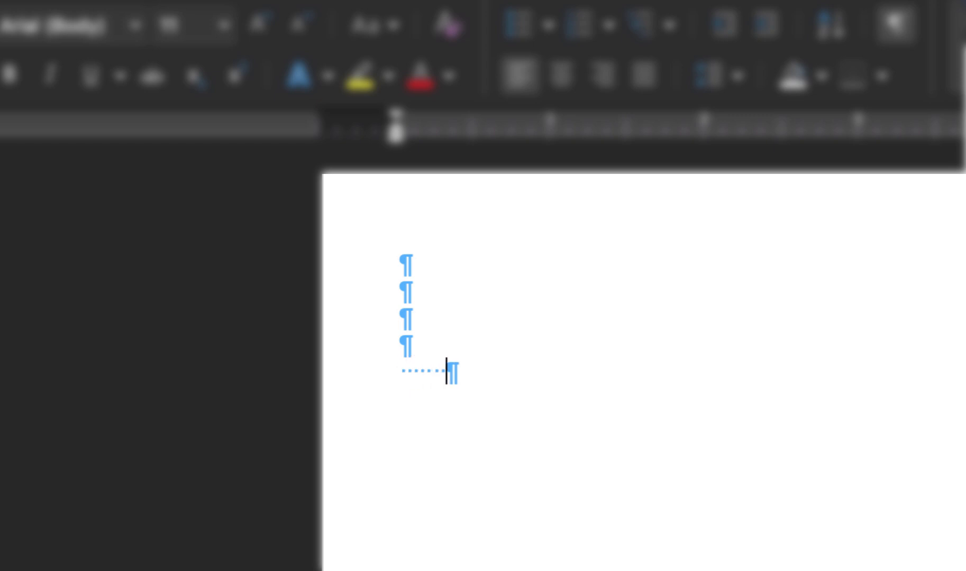
key(Tab)
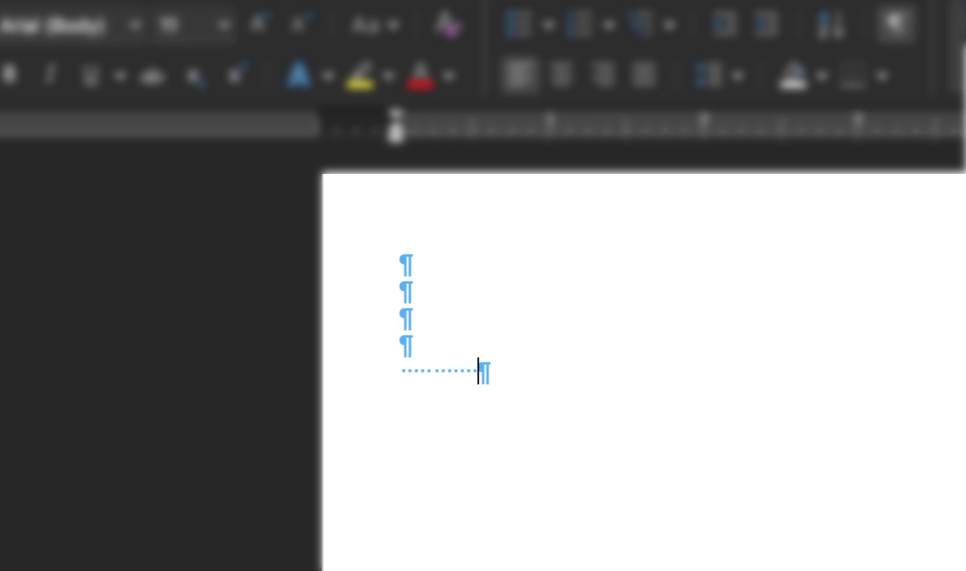
key(enter)
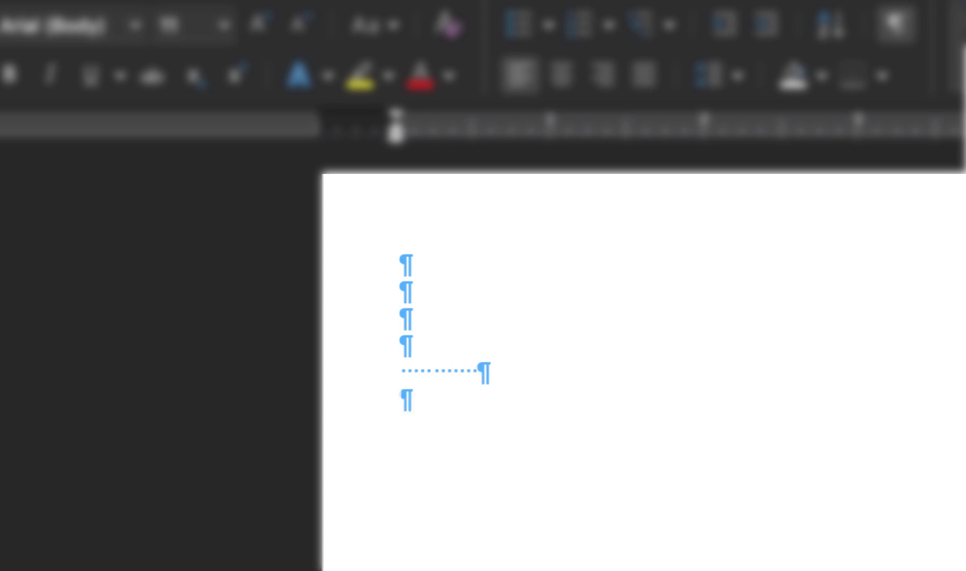
key(tab)
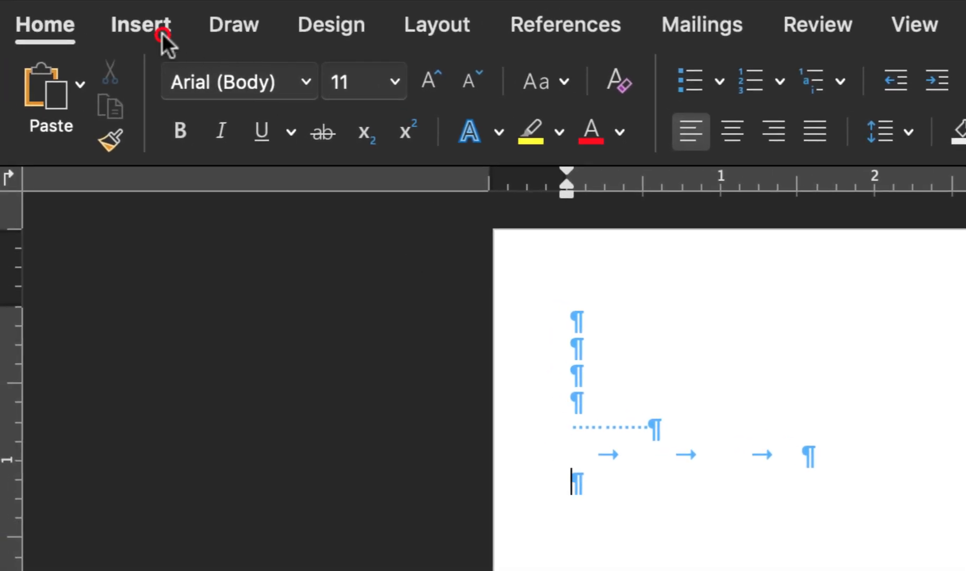
Step: Insert a page break to test it, then clear the practice content and hide formatting marks
click(141, 24)
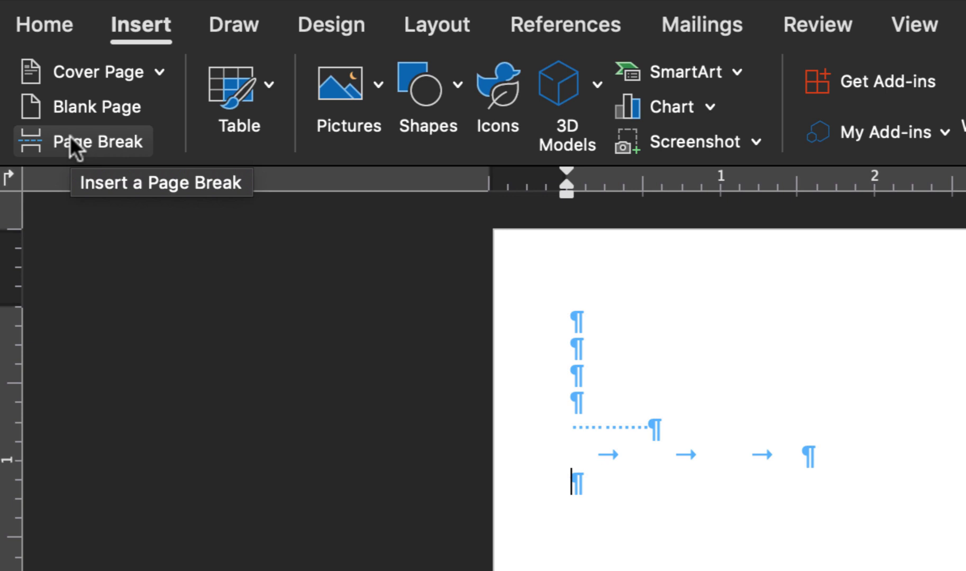
click(96, 141)
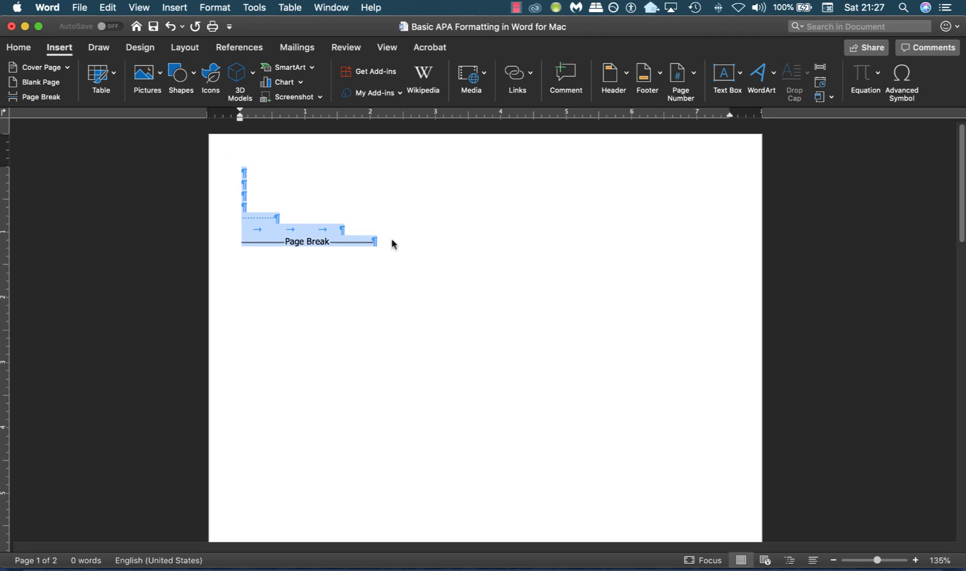
click(18, 48)
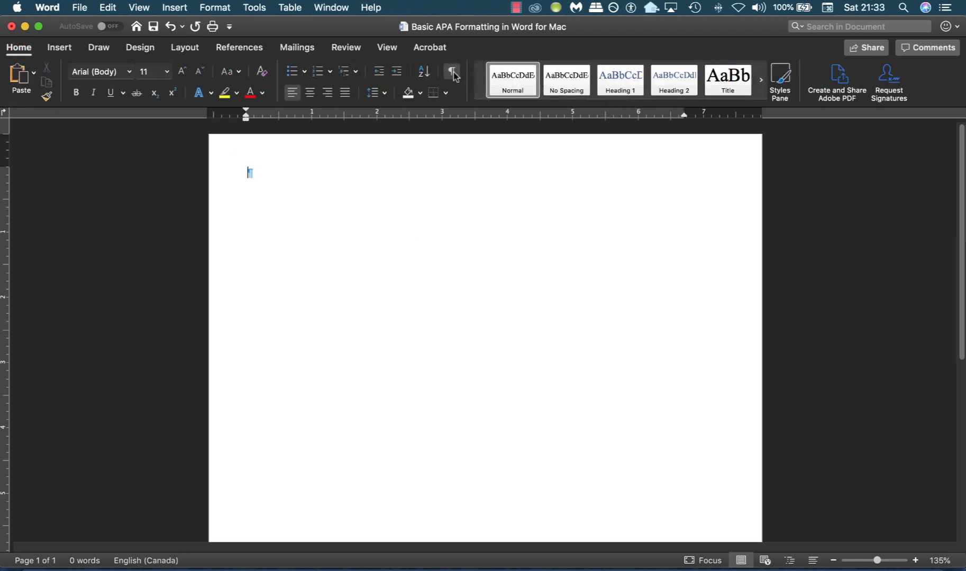
click(451, 72)
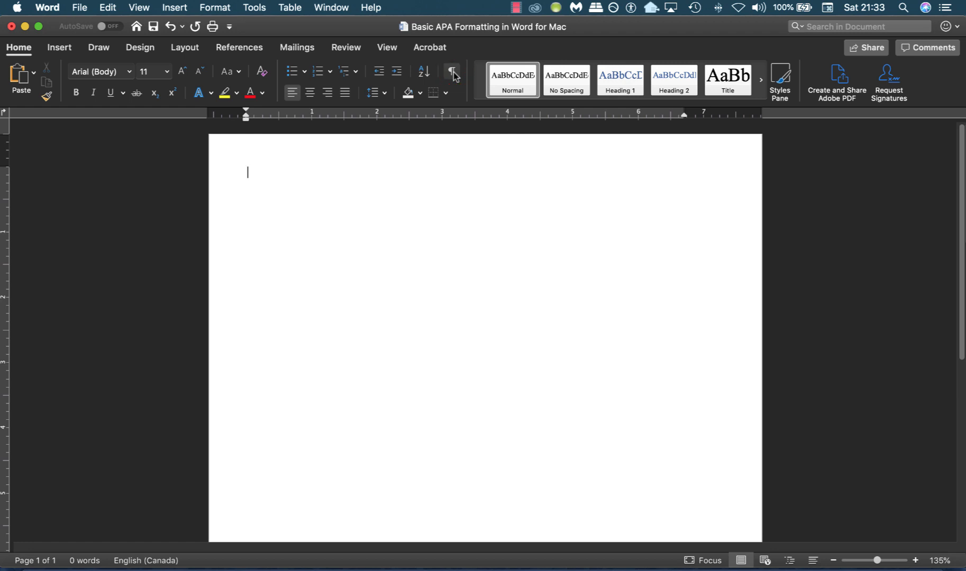
click(451, 72)
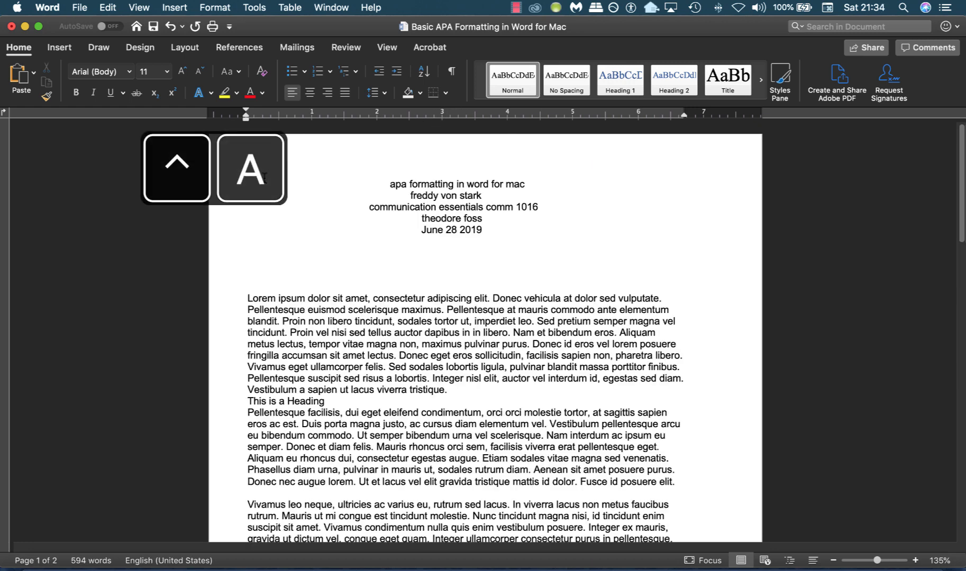
Step: Select all text and set it to Times New Roman at 12 point
key(cmd+a)
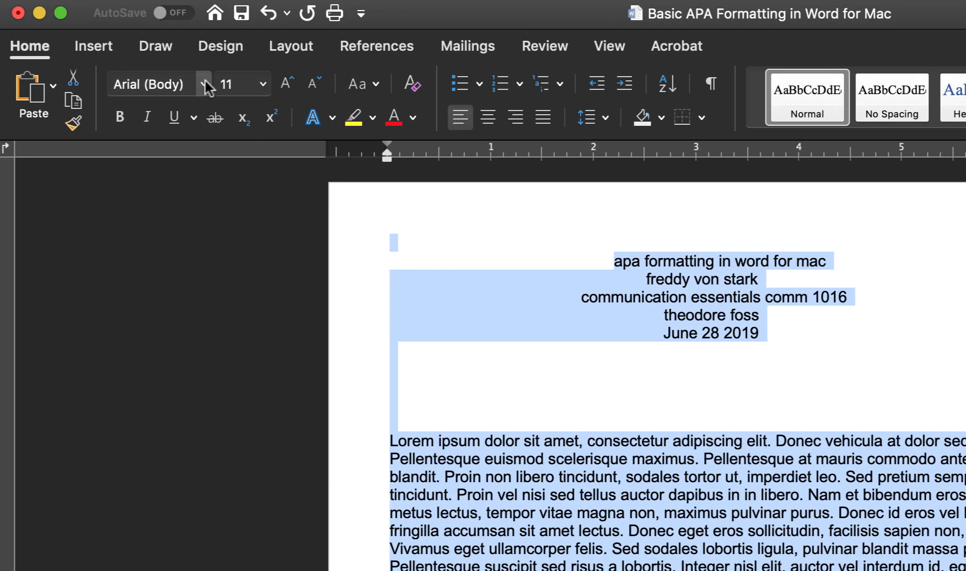
click(148, 83)
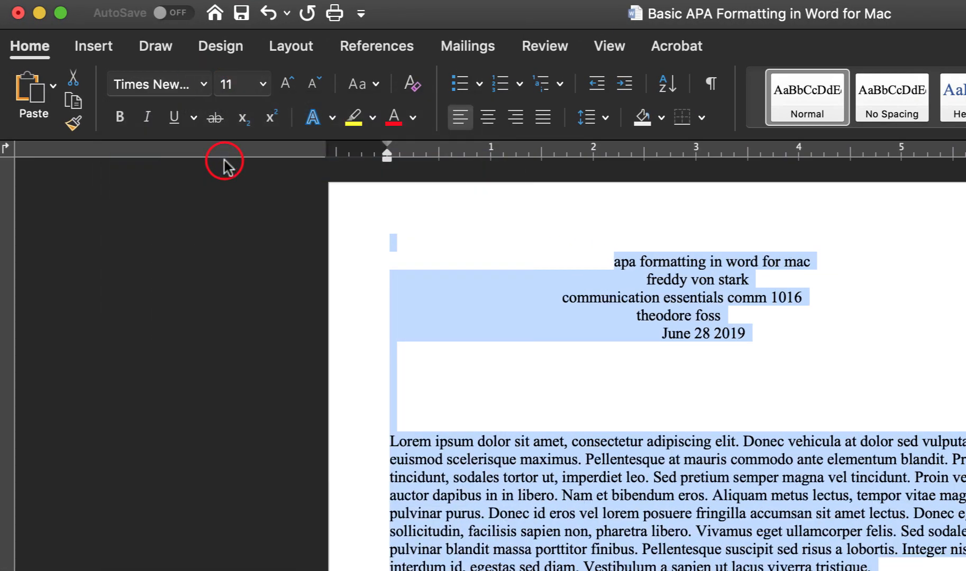
click(262, 83)
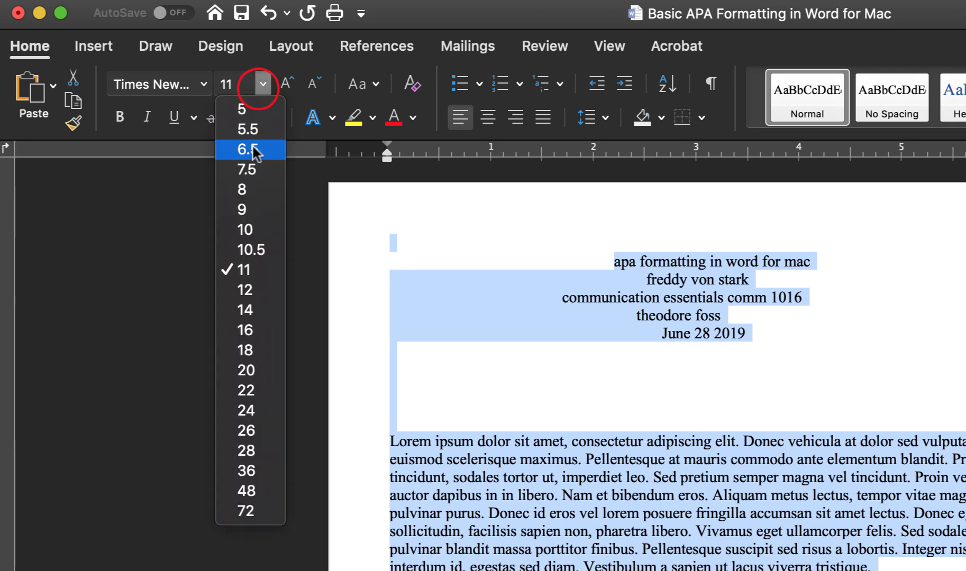
click(241, 290)
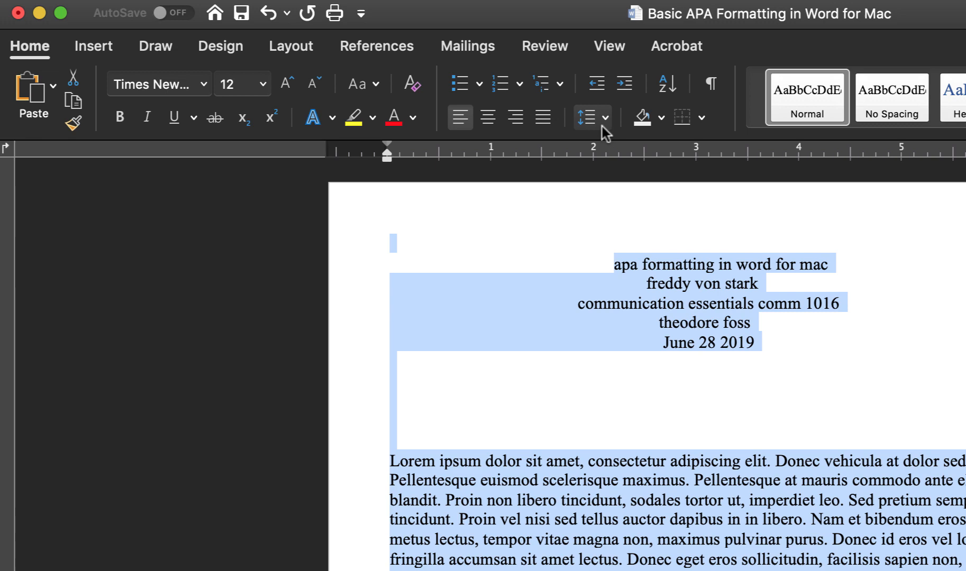
Step: Apply double line spacing to the whole document through the paragraph spacing settings
click(604, 117)
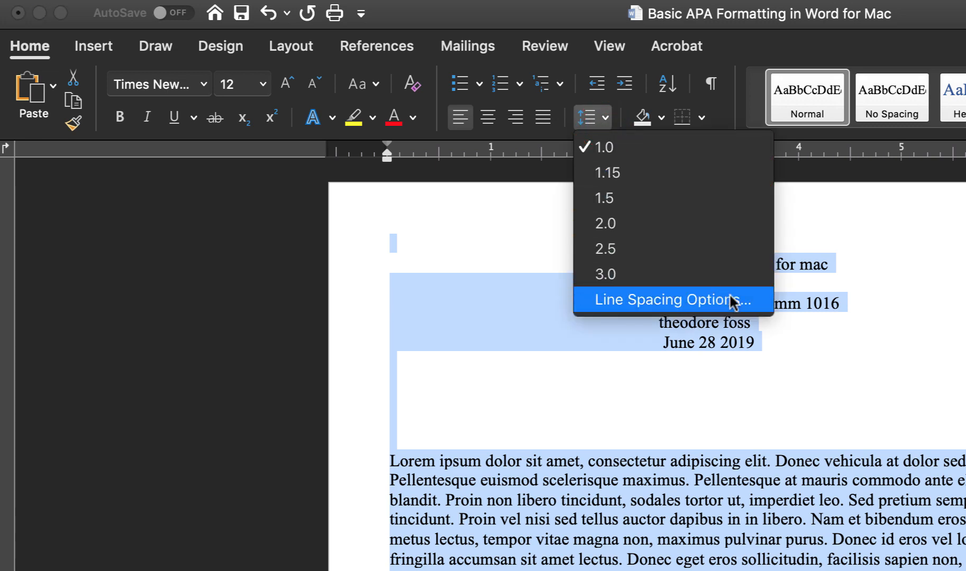
click(662, 299)
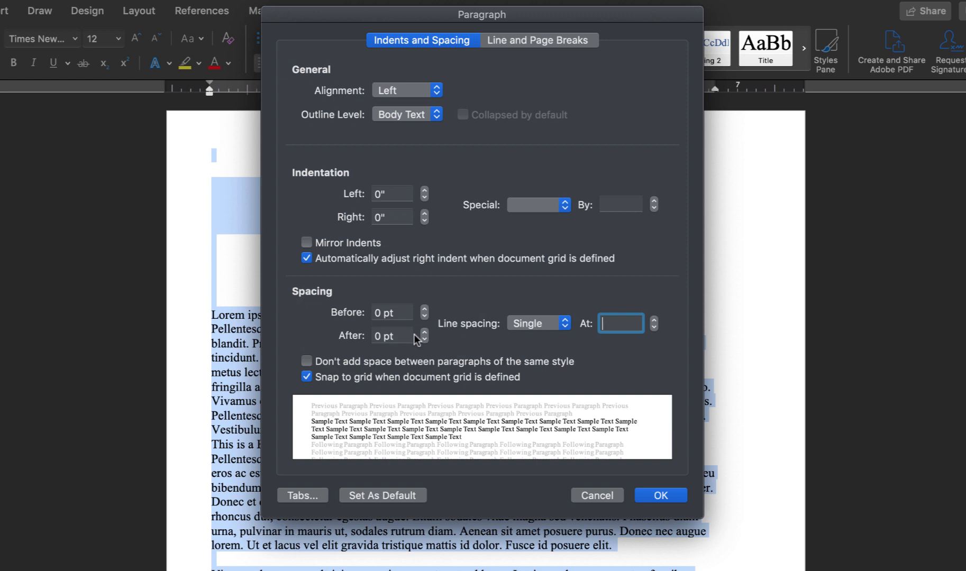
click(537, 323)
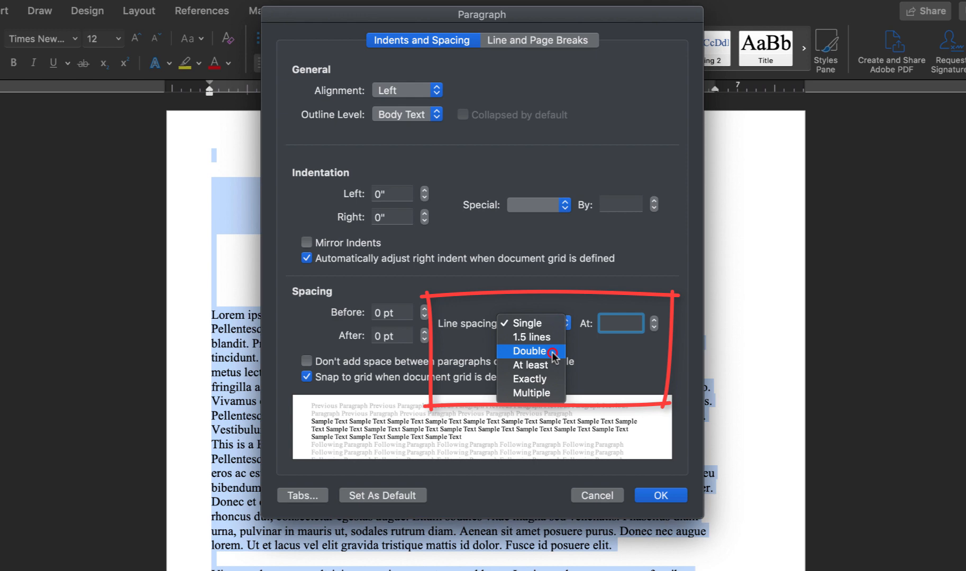
click(527, 352)
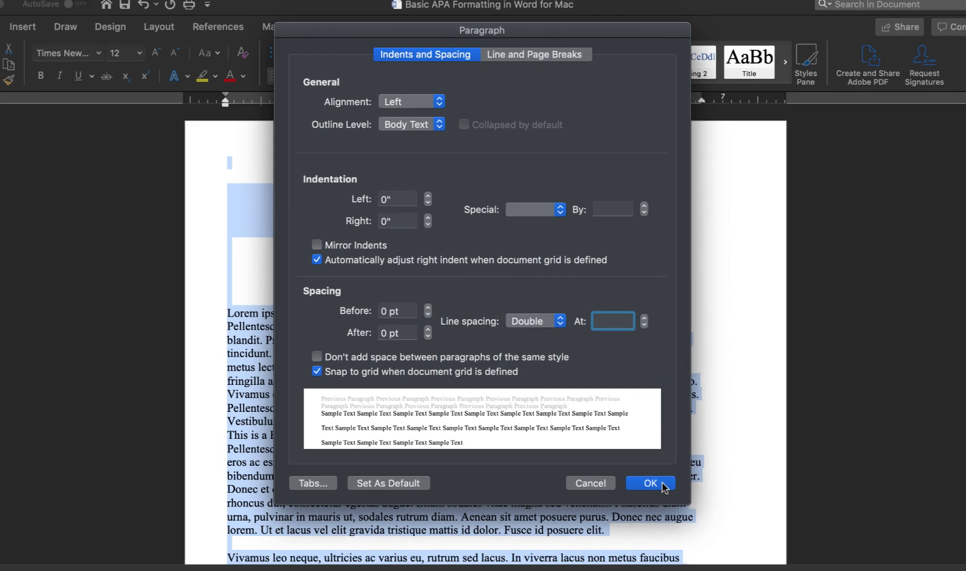
click(650, 483)
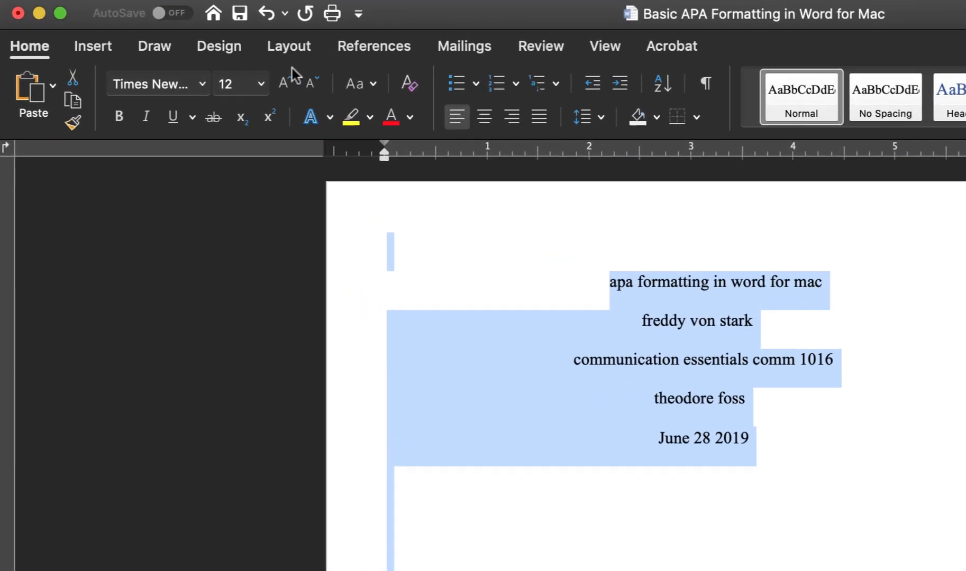
Step: Apply the Normal margin preset for 1-inch margins on every side
click(290, 46)
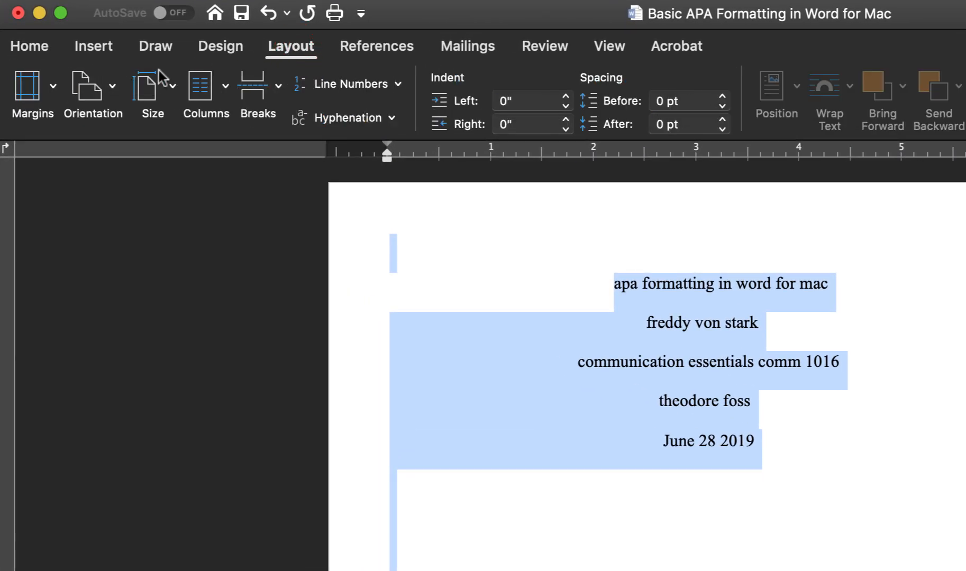
click(32, 92)
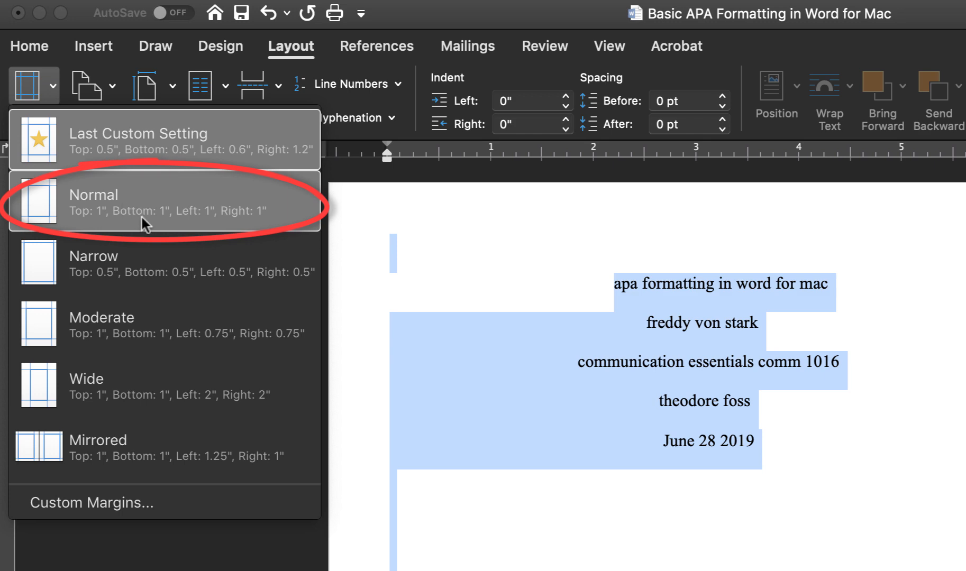
click(122, 200)
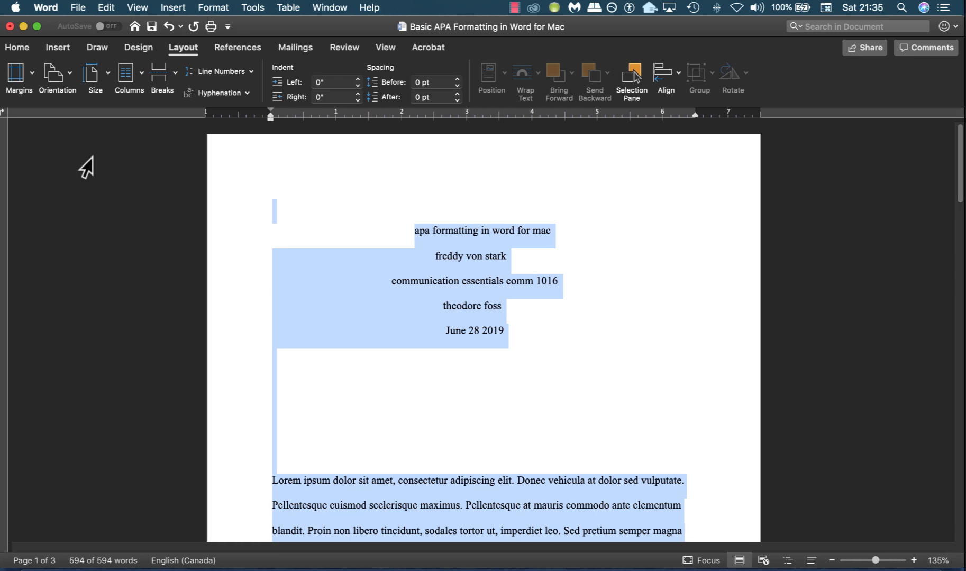
mouse_move(281, 182)
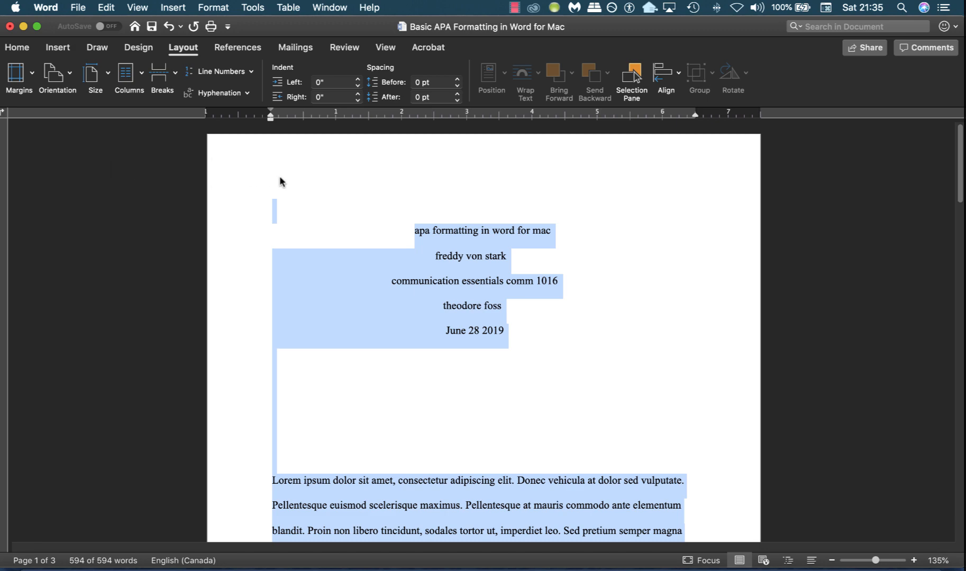
Step: Edit the header and enable a different first-page header for the title page
double_click(283, 165)
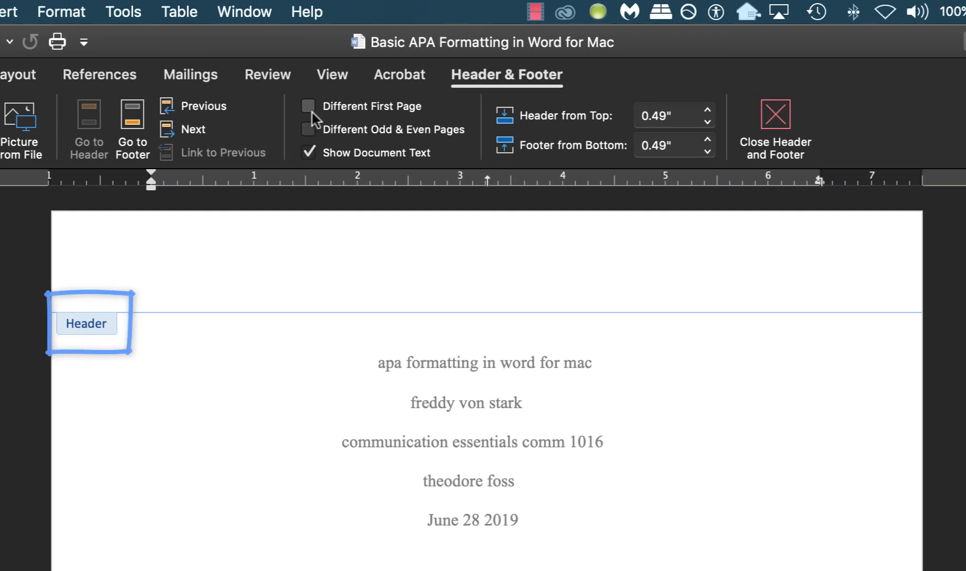
click(307, 105)
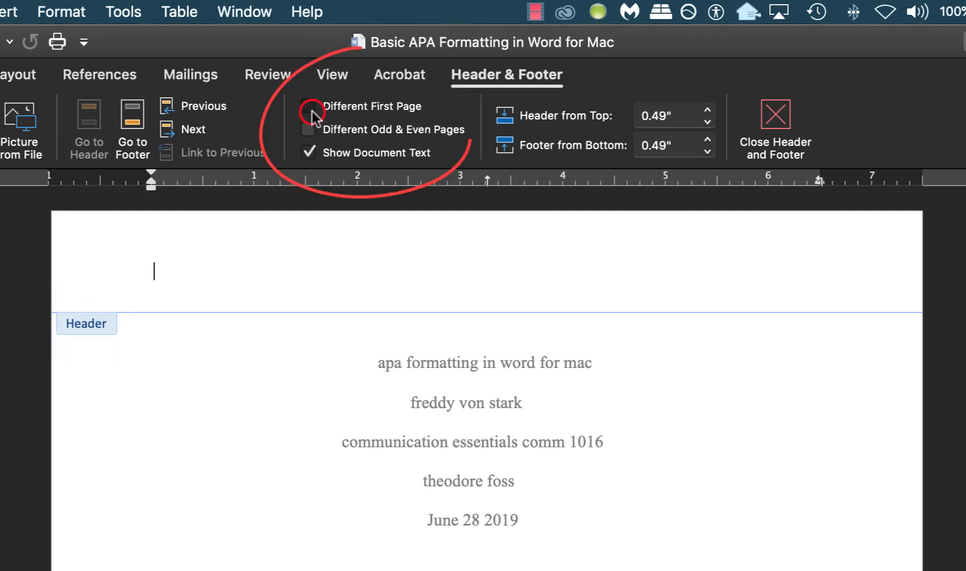
click(307, 105)
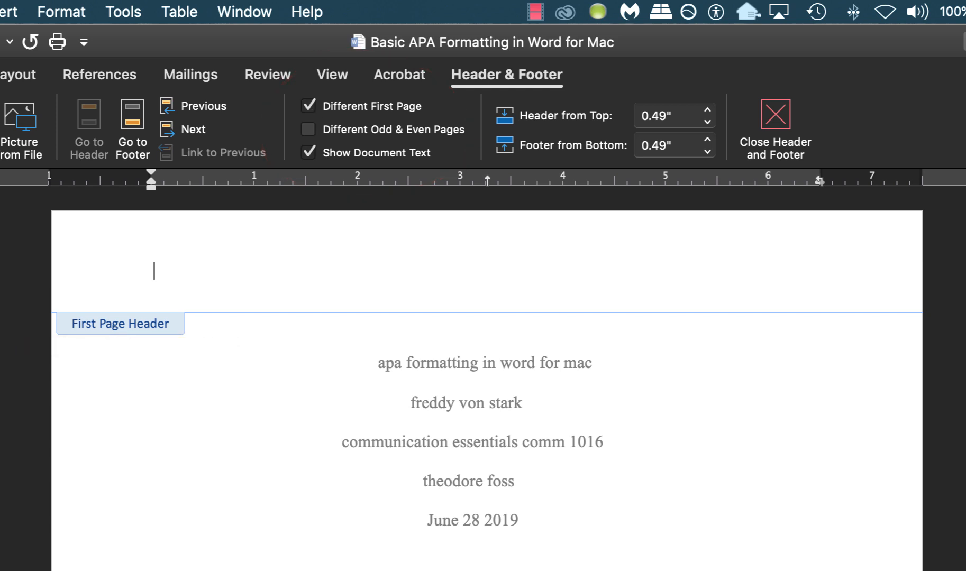
Step: Enter "Running head: apa formatting in word for mac" in the first-page header
text(Running)
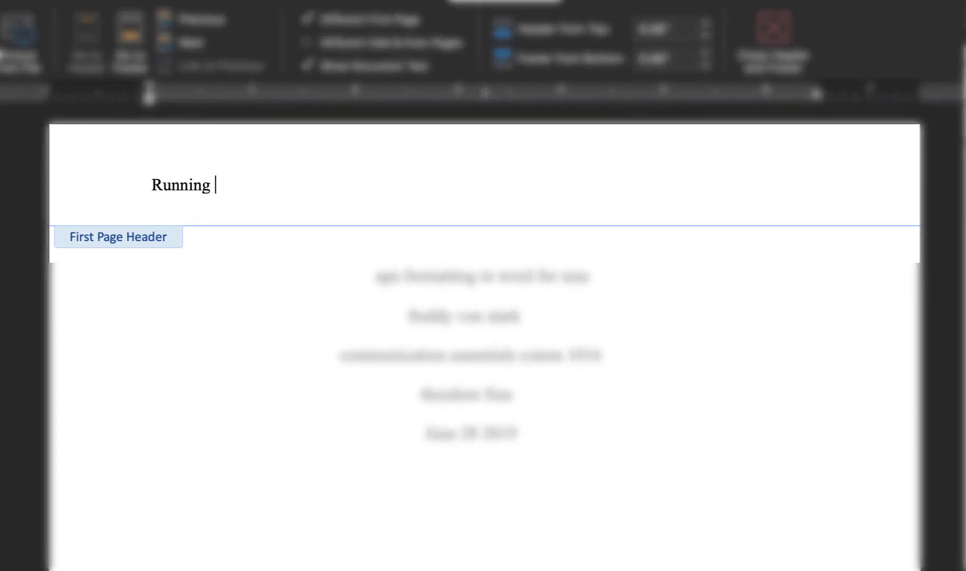
text(head:)
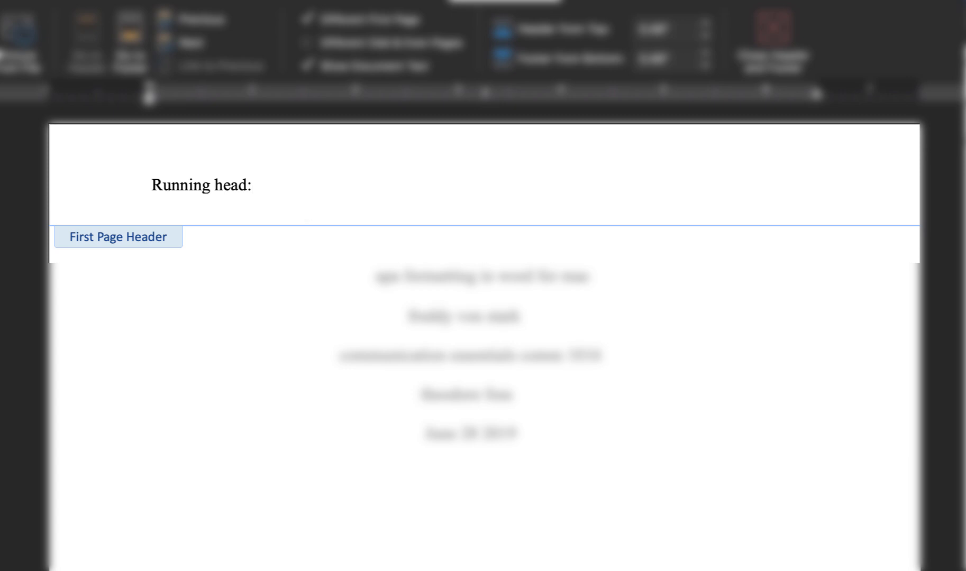
text(apa formatti)
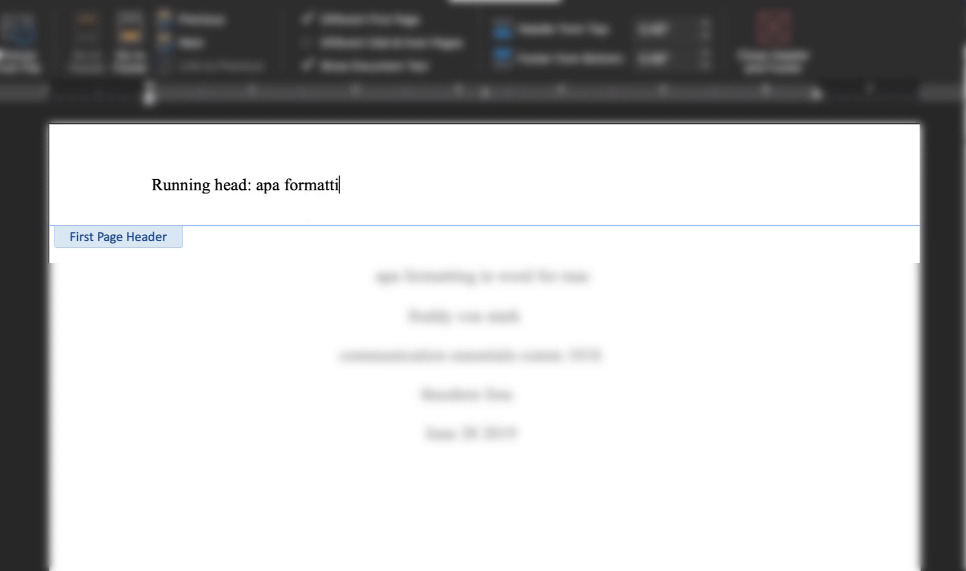
text(ng in word for)
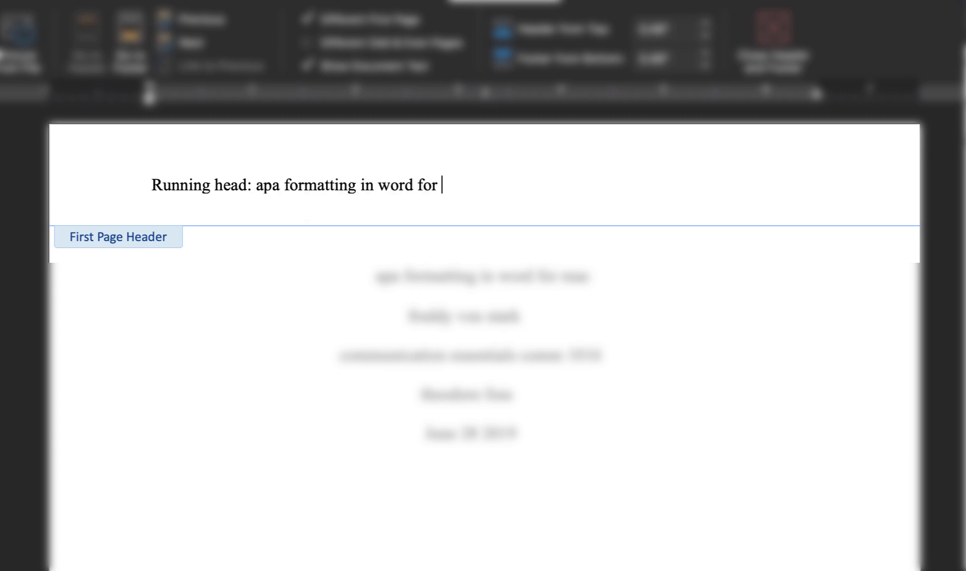
text(mac)
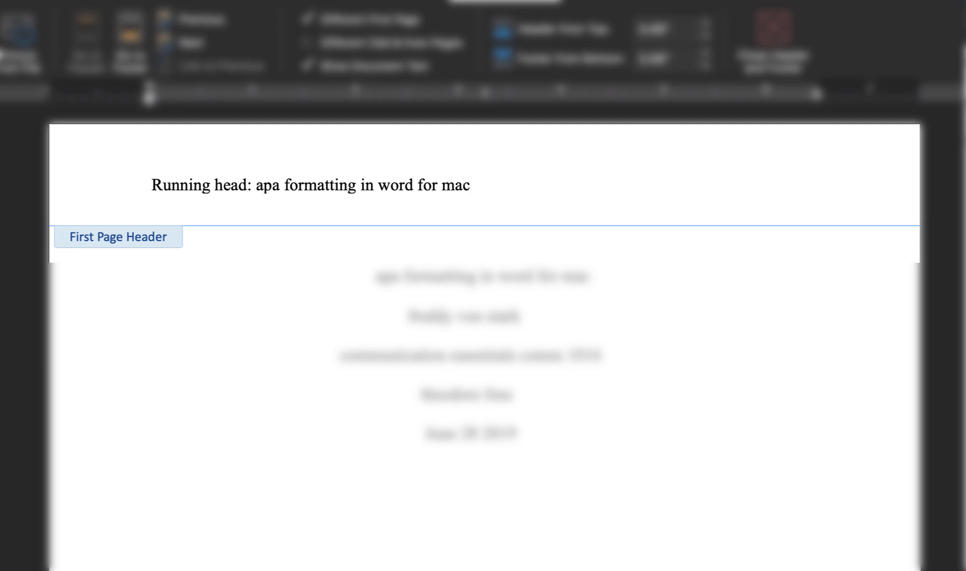
Step: Change the header's paper title to UPPERCASE: "APA FORMATTING IN WORD FOR MAC"
drag(256, 185, 416, 186)
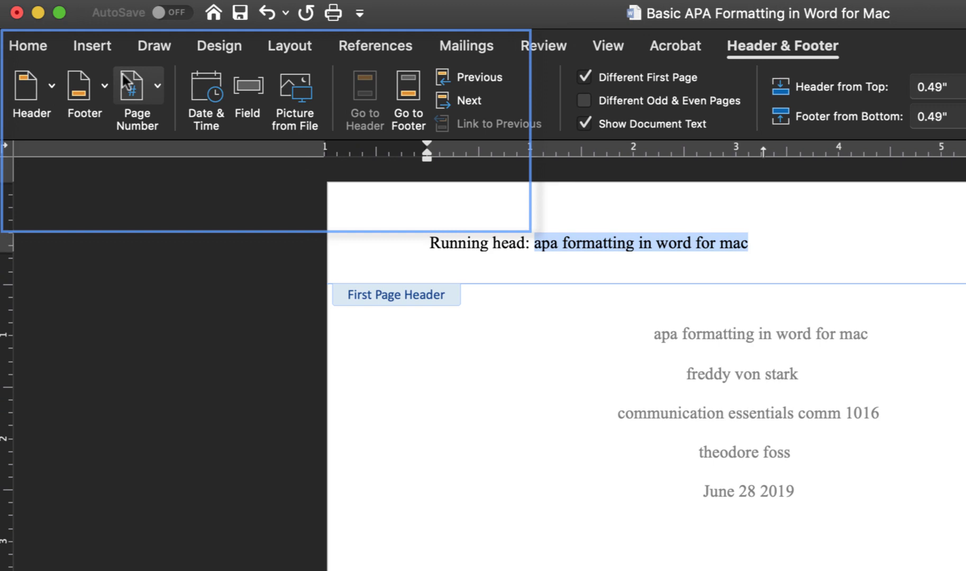
click(29, 46)
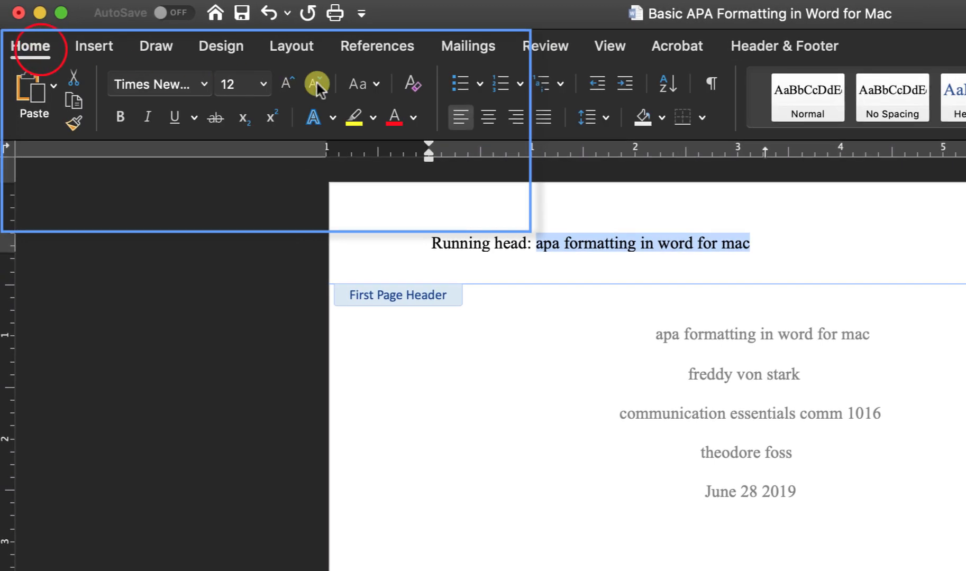
click(362, 83)
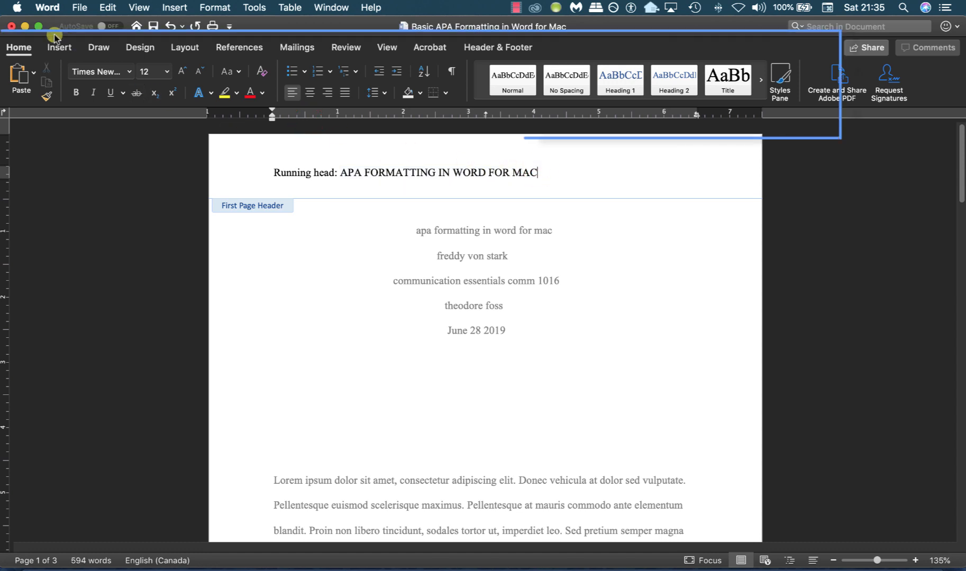
Step: Insert a right-aligned page number in the header so the title page shows 1
click(60, 48)
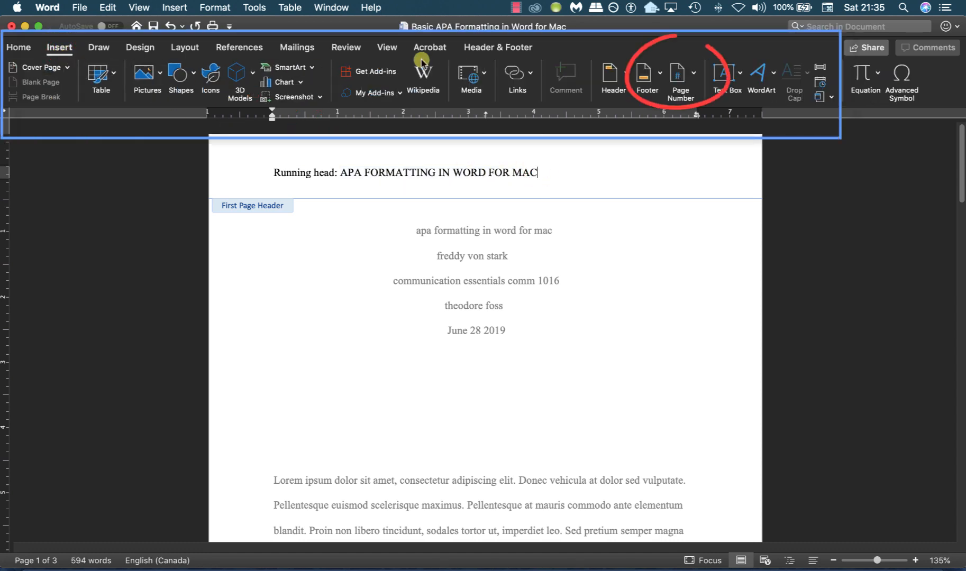
click(692, 73)
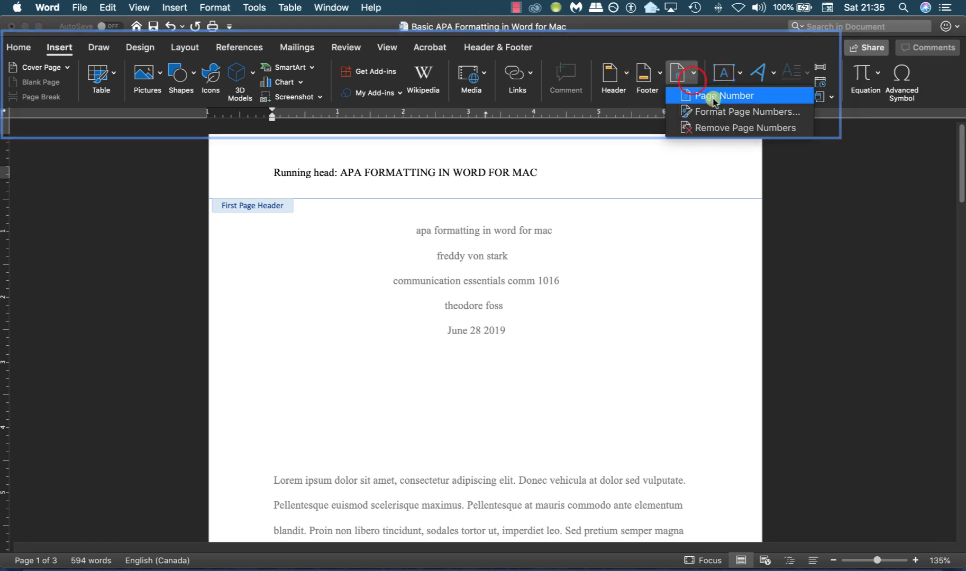
click(727, 95)
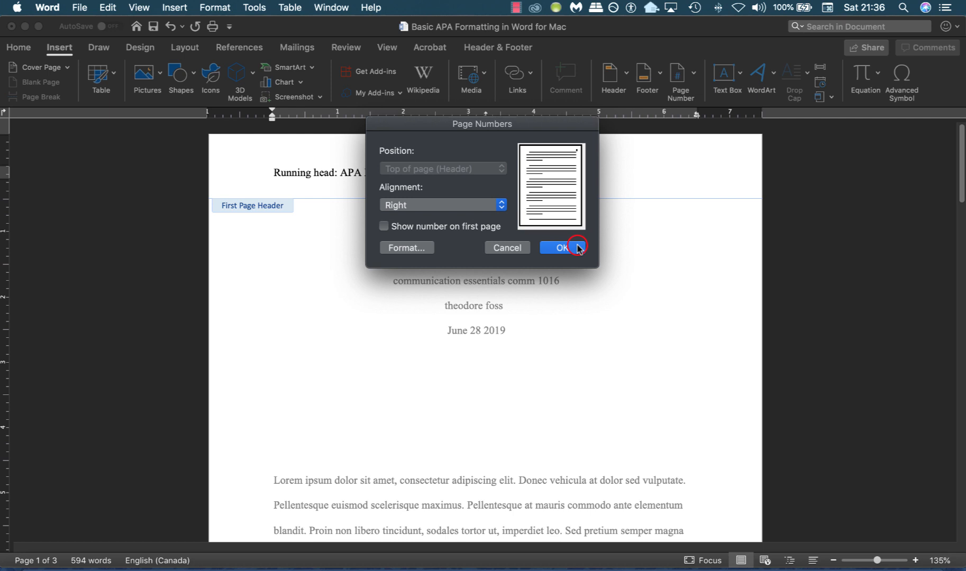
click(560, 247)
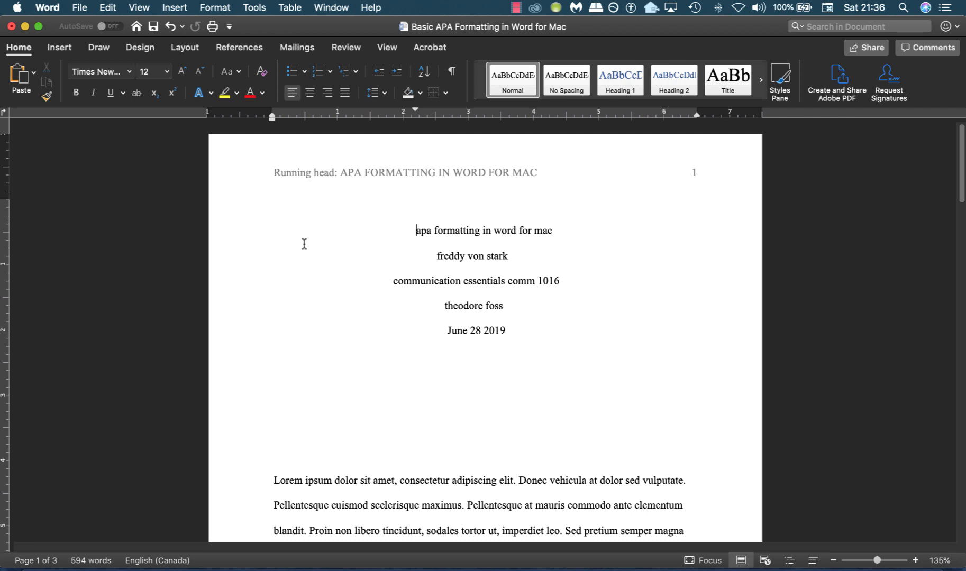
mouse_move(402, 244)
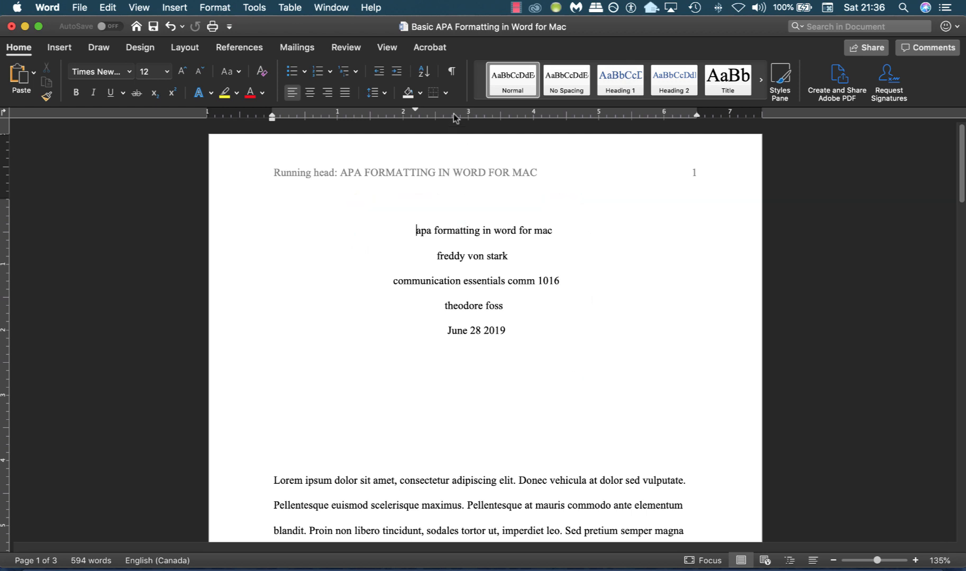
Step: Show paragraph marks before aligning the title page lines flush left
click(450, 72)
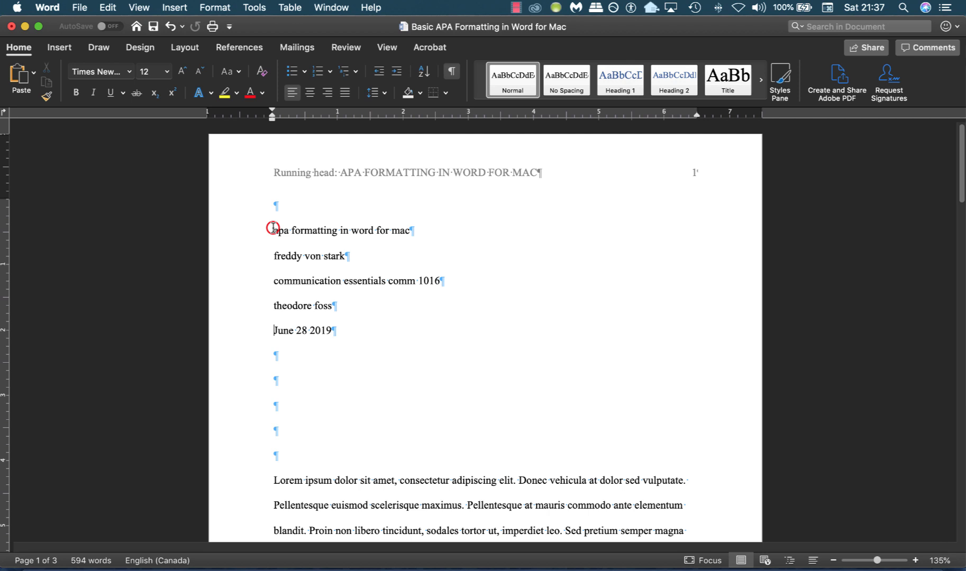
Step: Center the five title page lines and capitalize the title as "Apa Formatting in Word for Mac"
drag(274, 230, 332, 330)
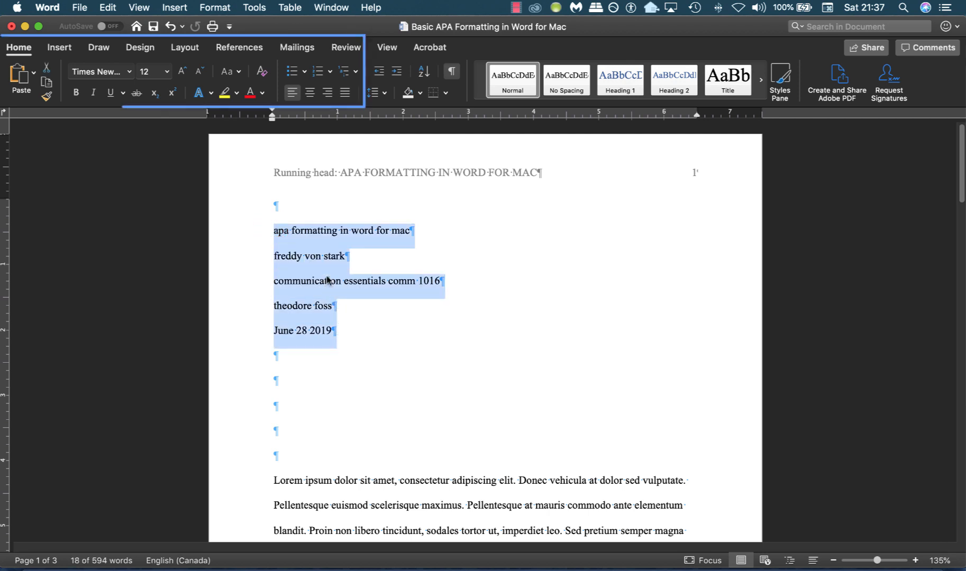
click(309, 93)
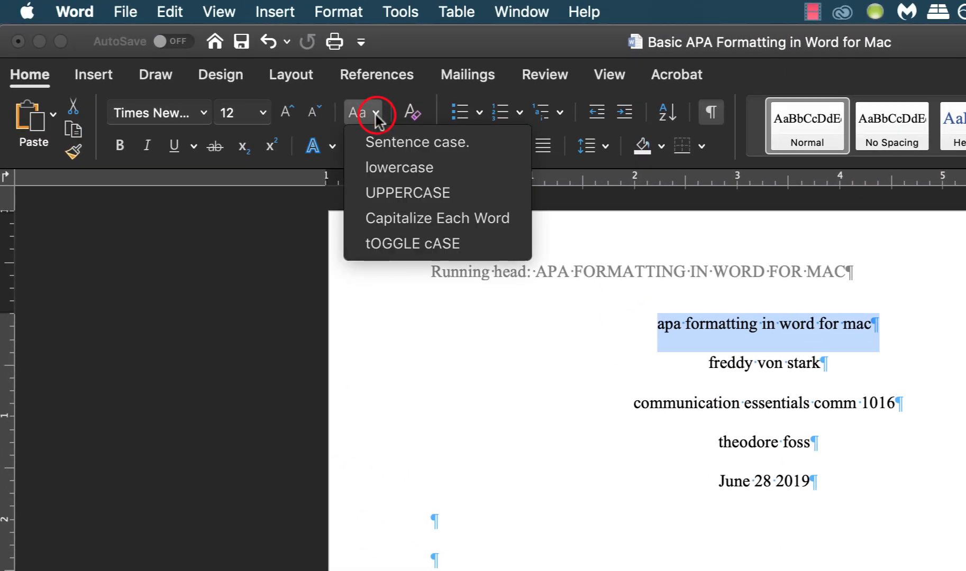
mouse_move(437, 217)
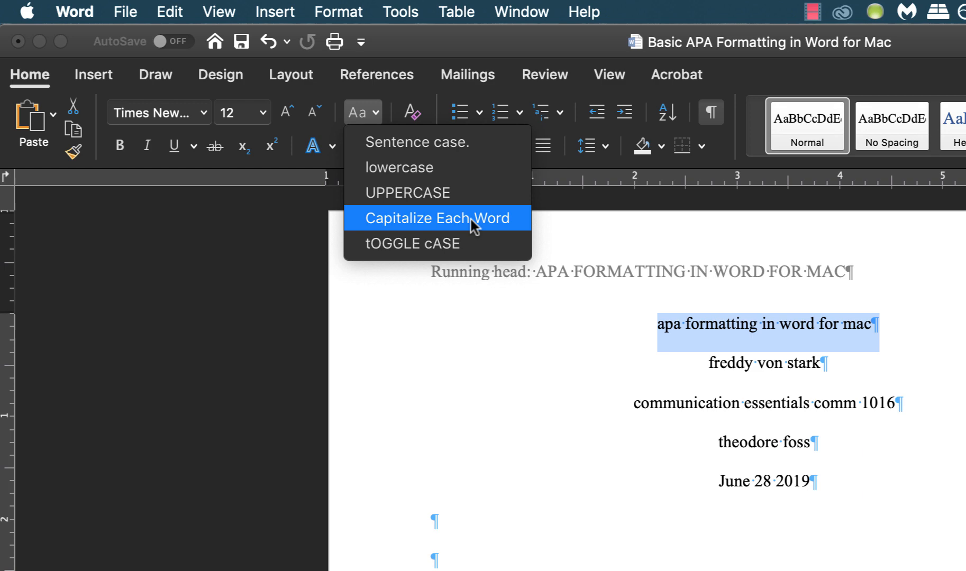
click(436, 218)
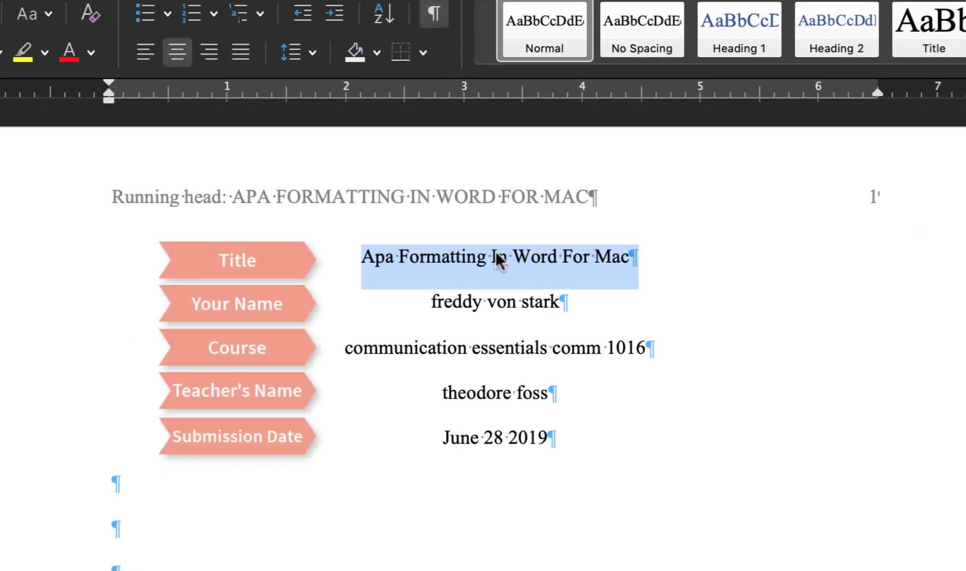
click(507, 257)
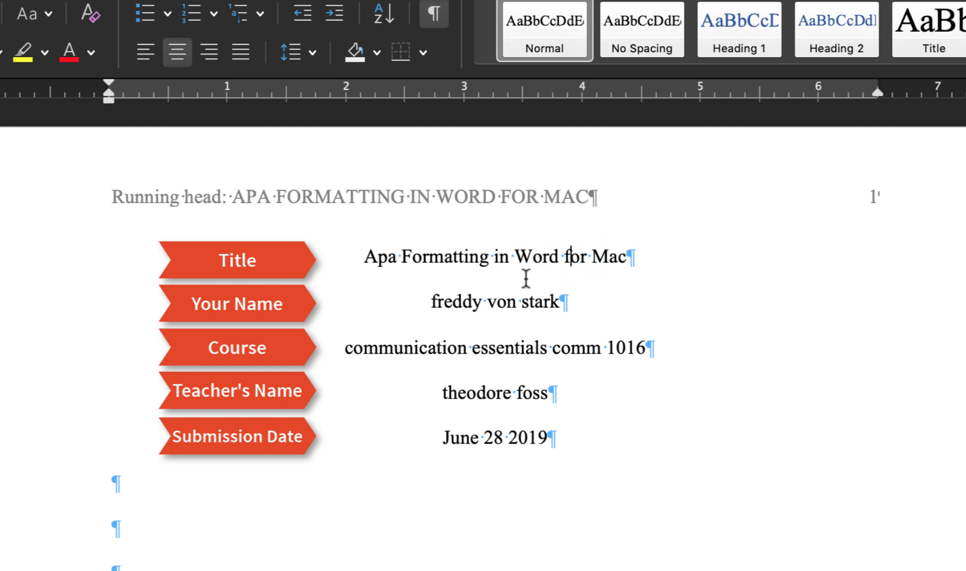
Step: Capitalize each word of the author name line and of "Communication Essentials"
triple_click(497, 302)
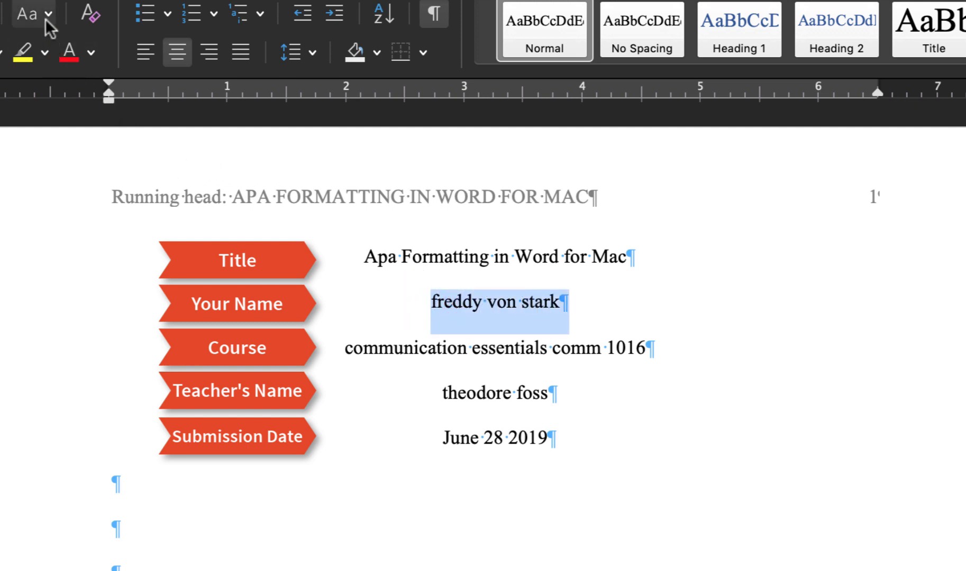
click(25, 14)
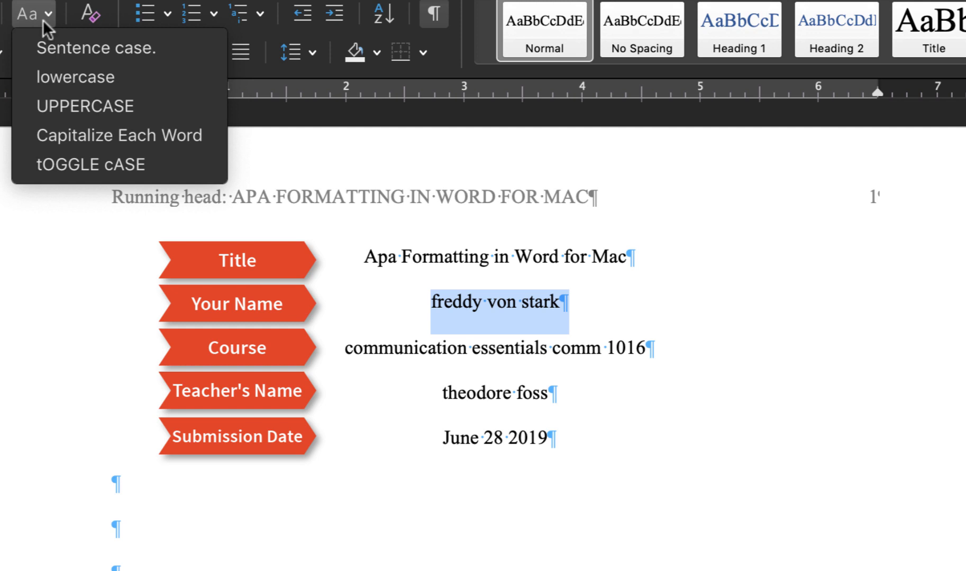
click(119, 136)
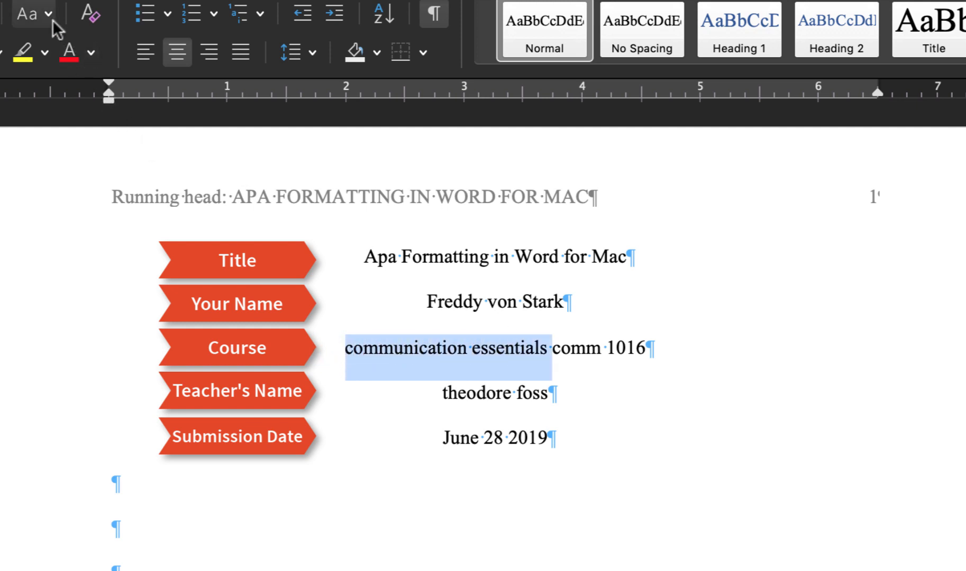
click(175, 137)
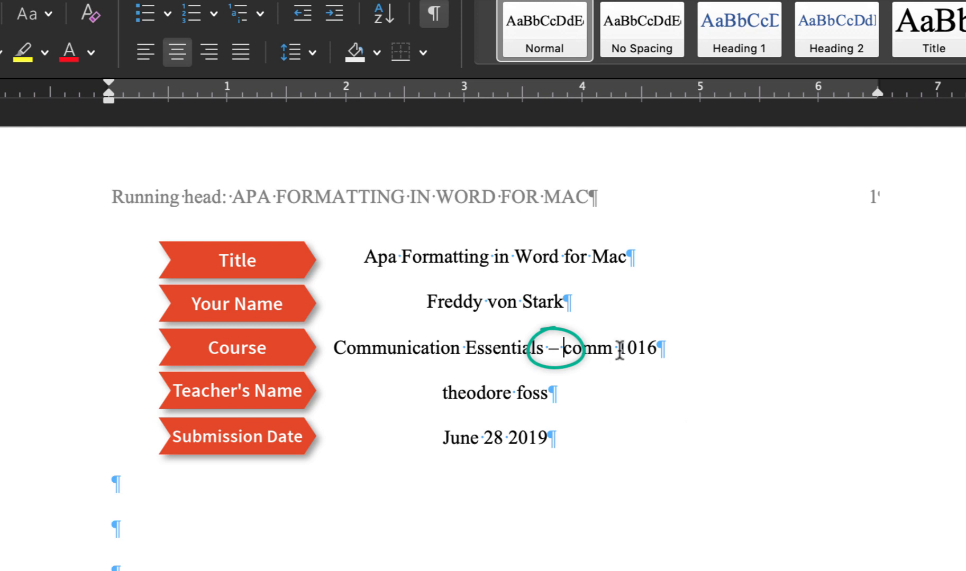
Step: Make the course code read "COMM1016" in capitals with no space
double_click(586, 348)
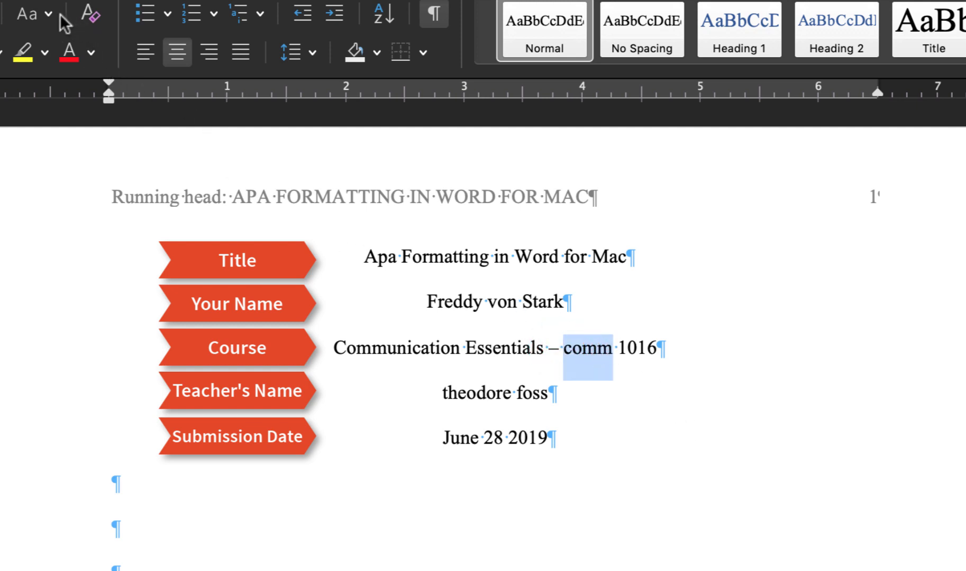
click(25, 13)
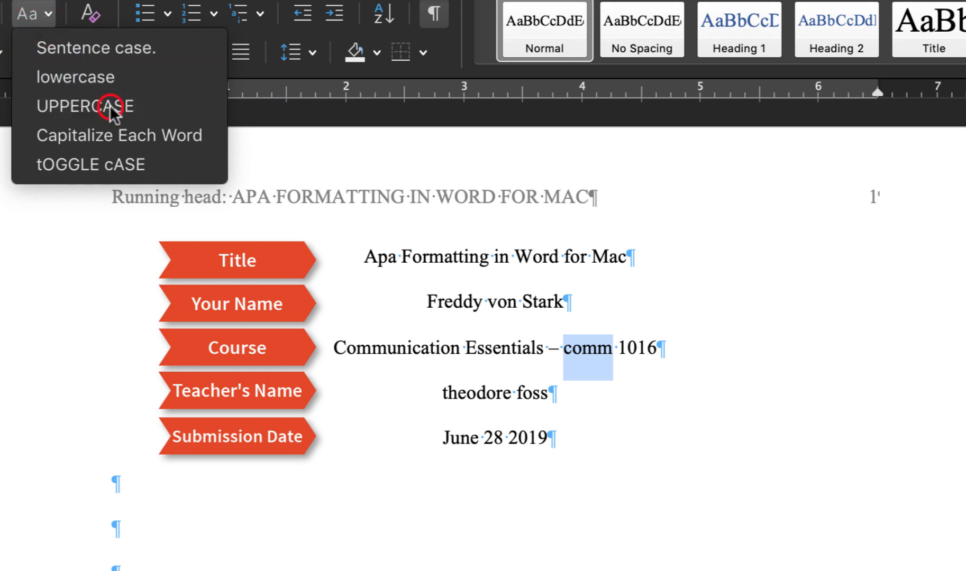
click(84, 106)
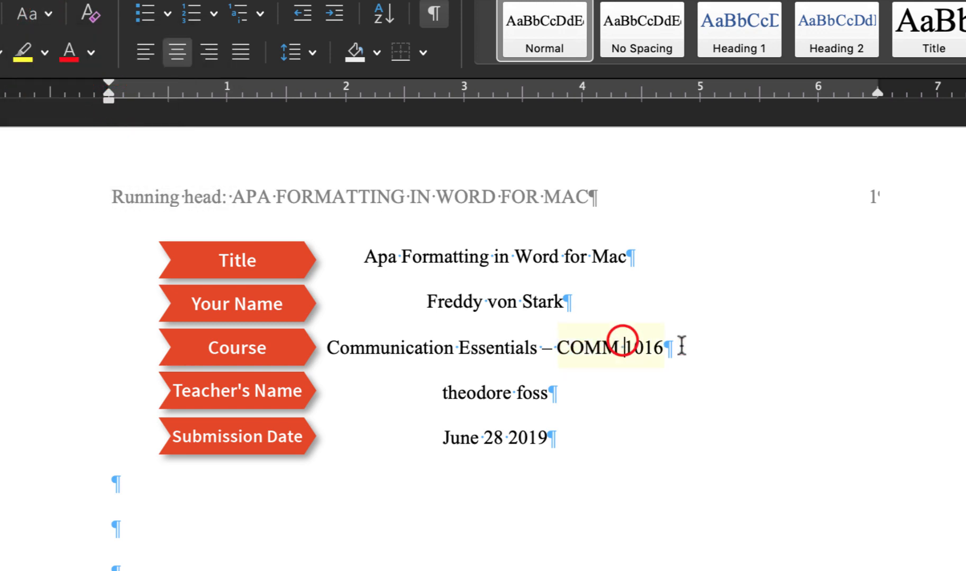
key(backspace)
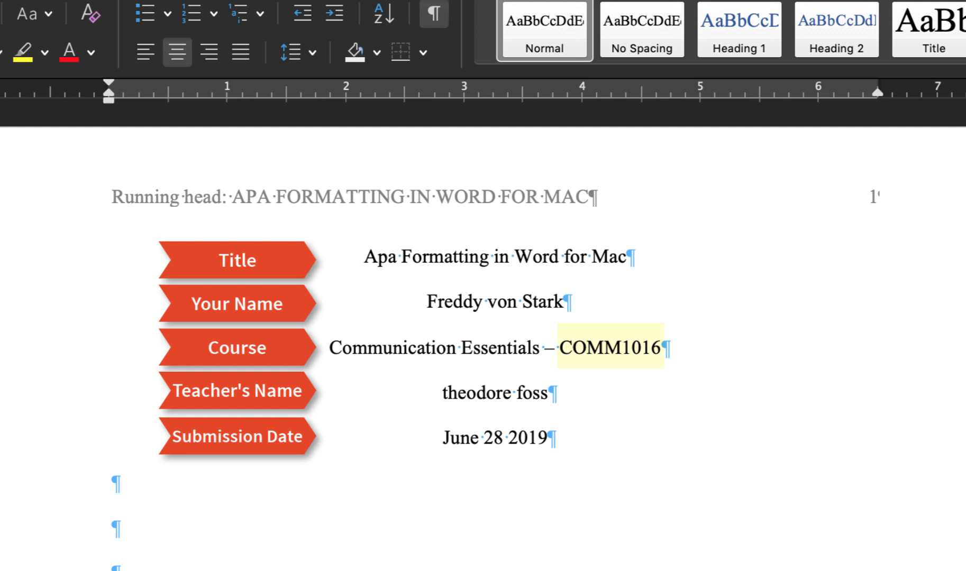
Step: Complete the instructor line to "Professor Theodore Foss" with each word capitalized
click(440, 392)
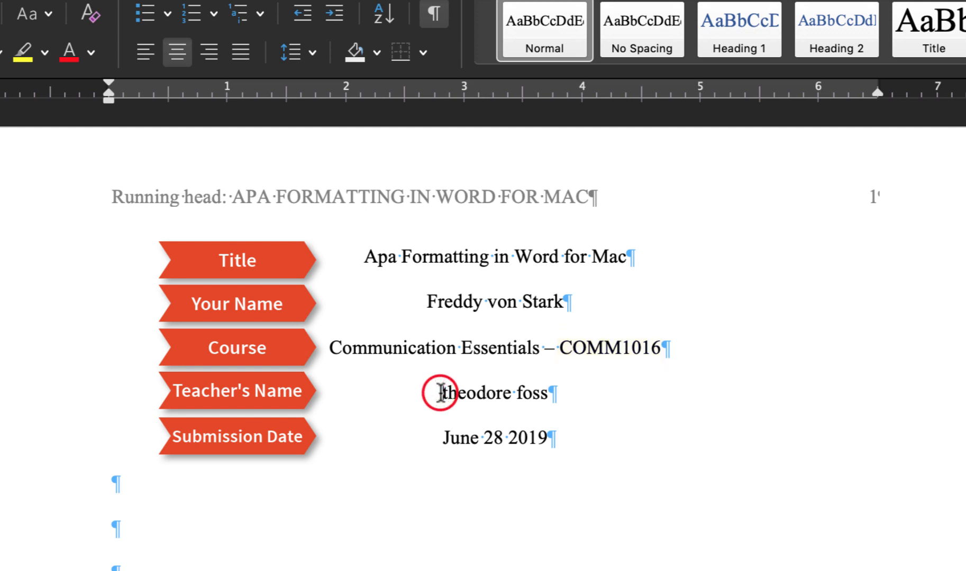
text(professor)
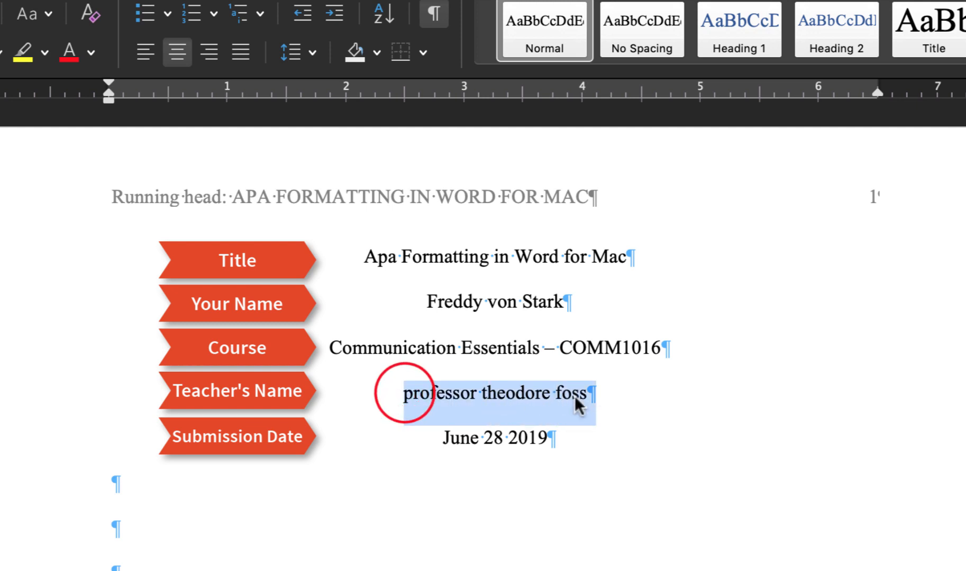
click(25, 13)
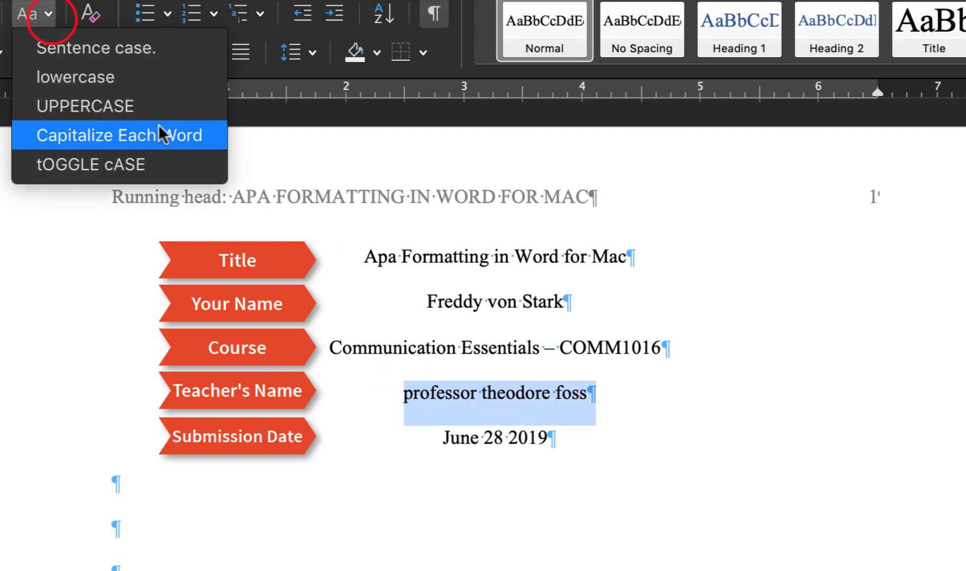
click(119, 136)
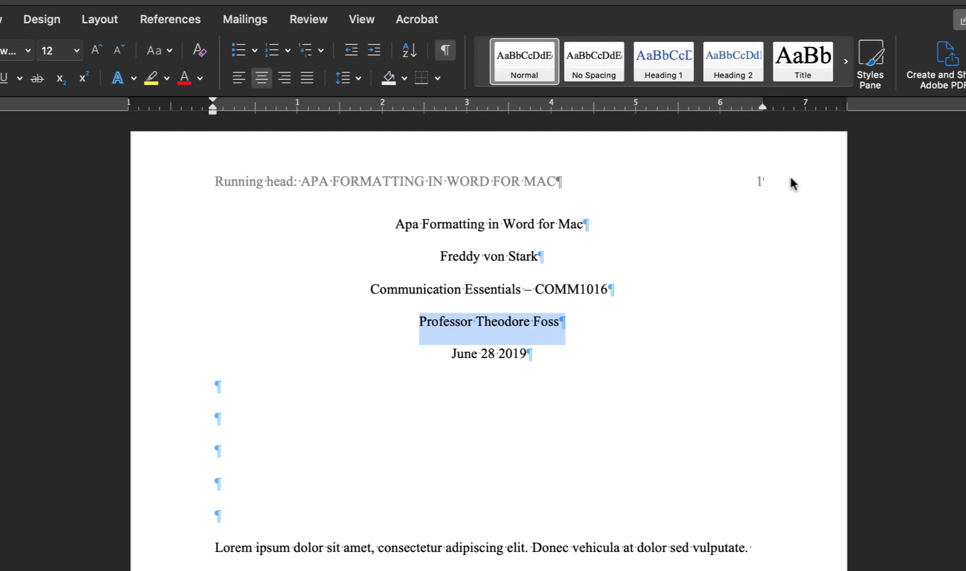
Step: Change the submission date line to "Friday, June 28, 2019" after checking the menu-bar clock
click(865, 7)
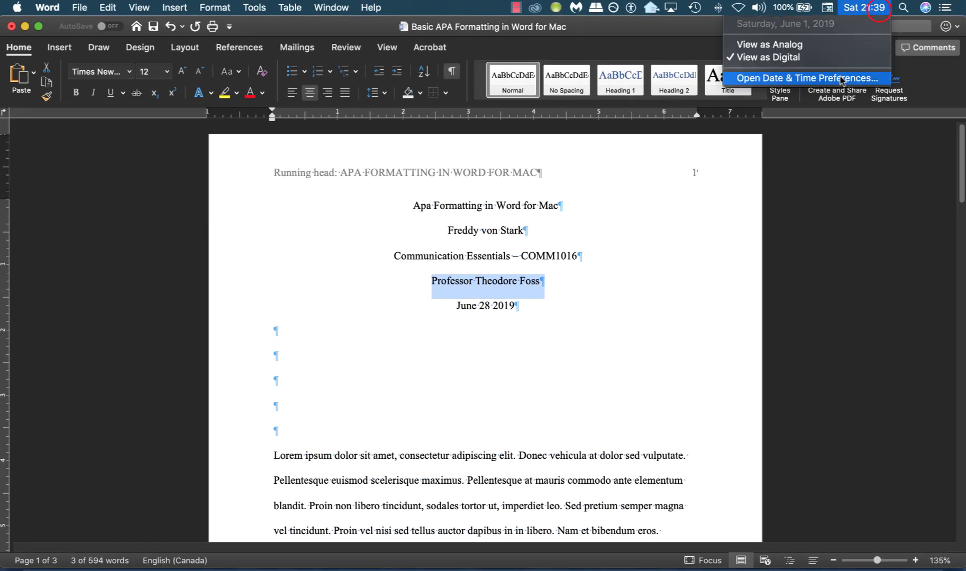
click(804, 78)
text(F)
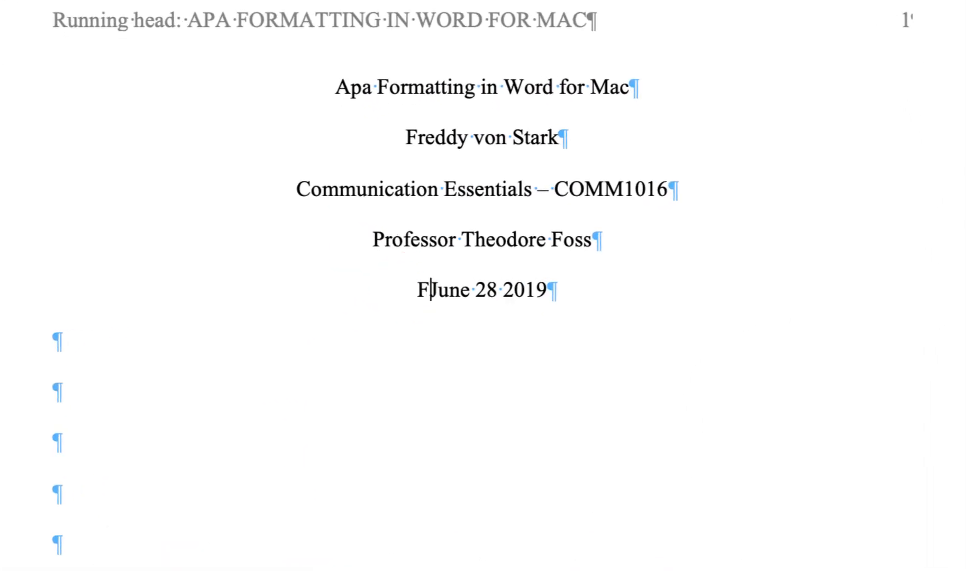
text(riday)
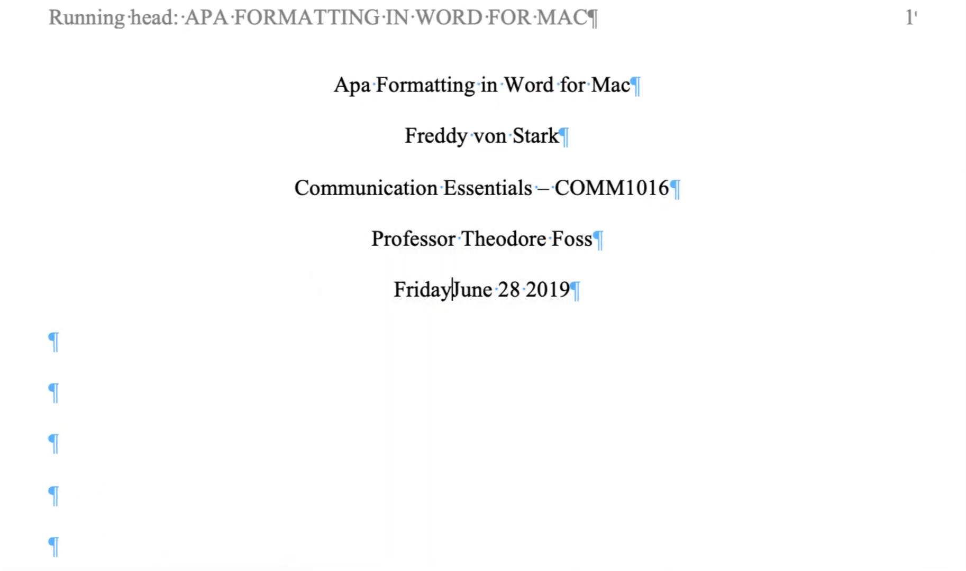
text(,)
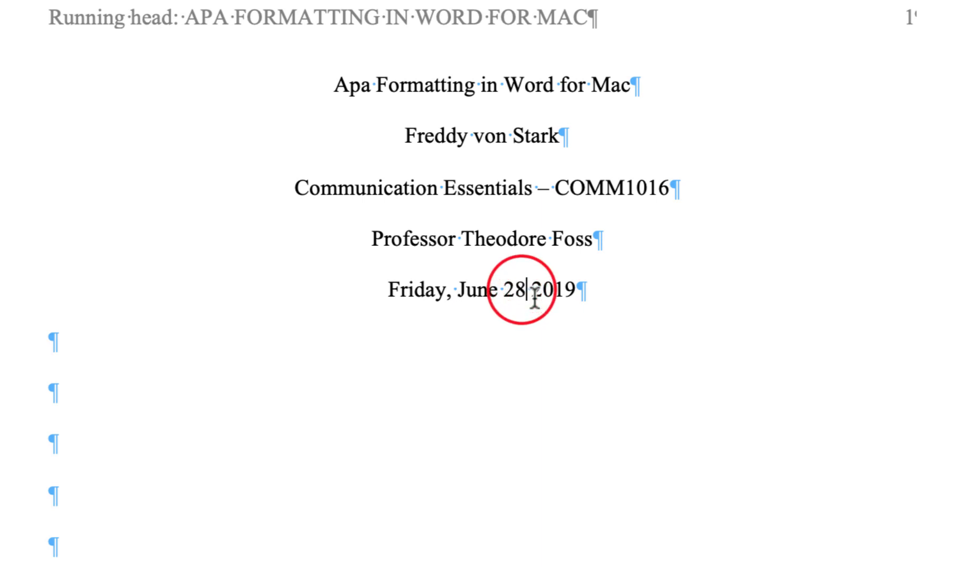
text(,)
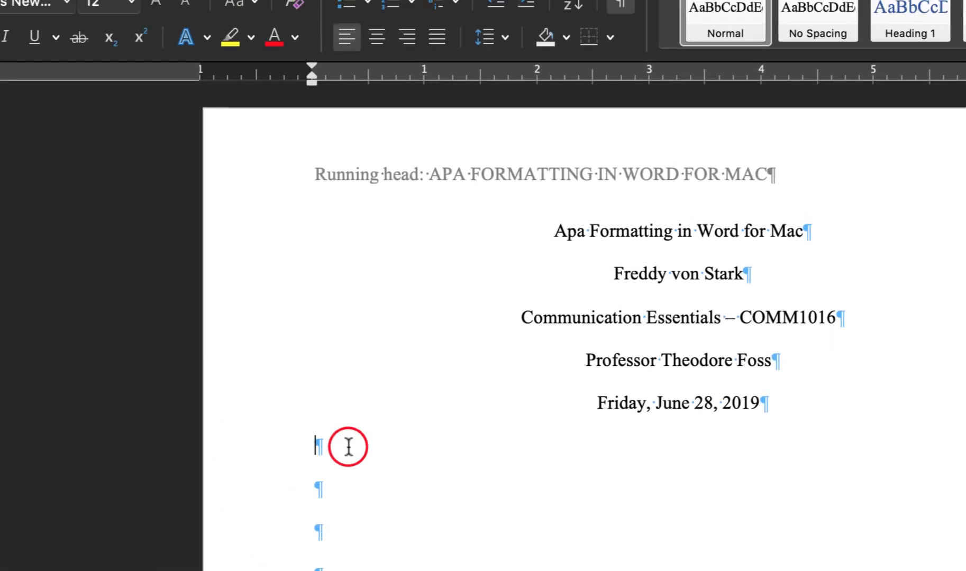
Step: Push the title block down with five blank paragraphs and a page break after the date line
click(94, 46)
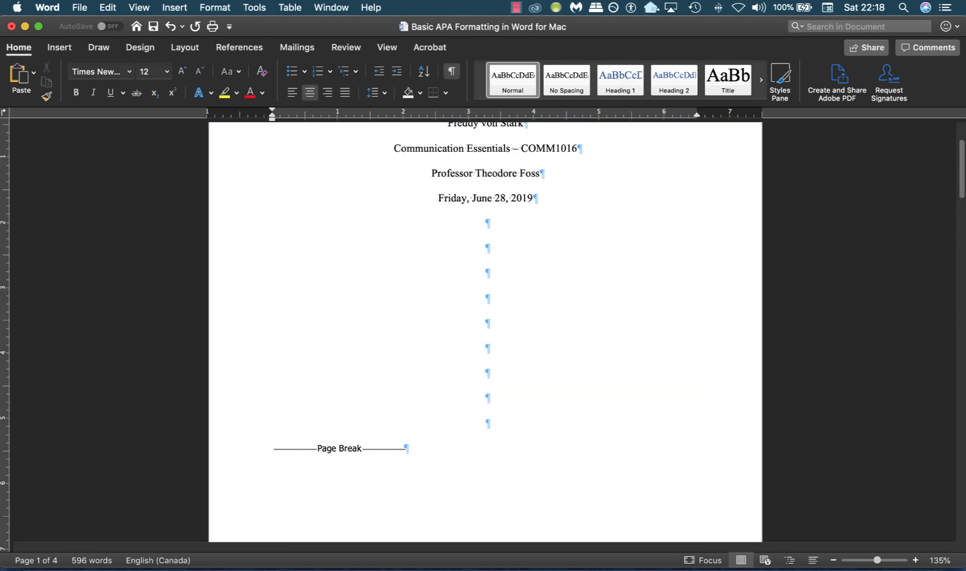
drag(486, 222, 487, 344)
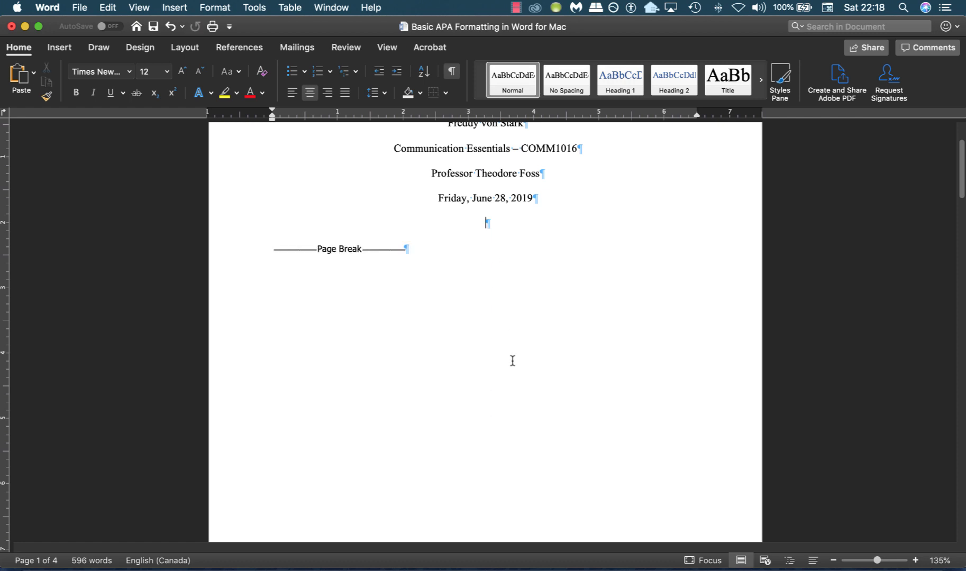
scroll(down, 3)
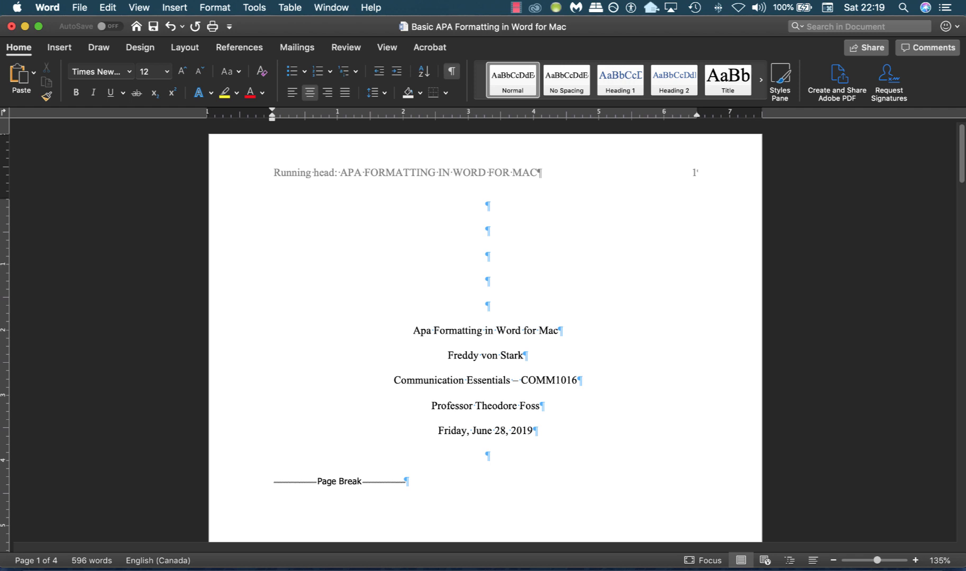
Step: Hide formatting marks and copy the paper title from the title page
click(450, 71)
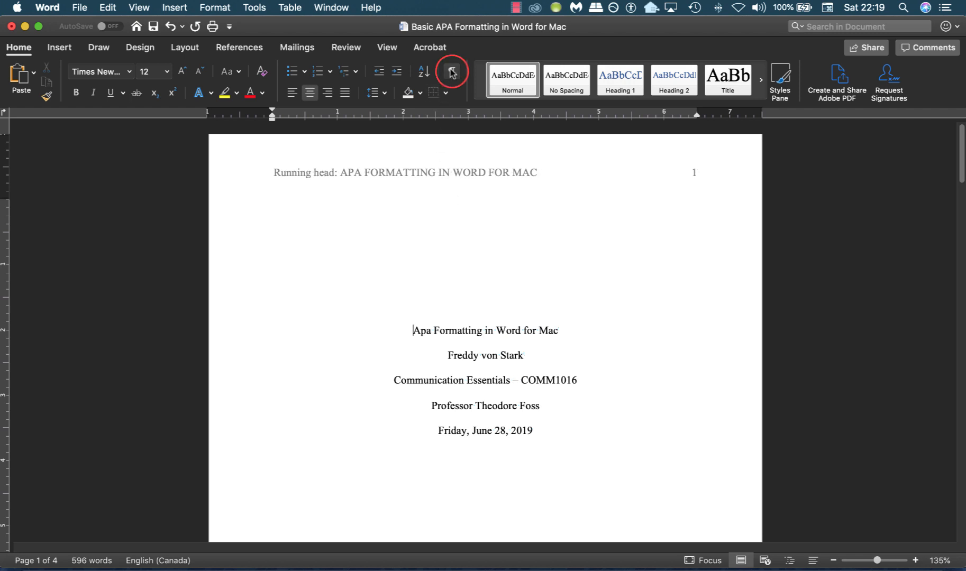
click(450, 72)
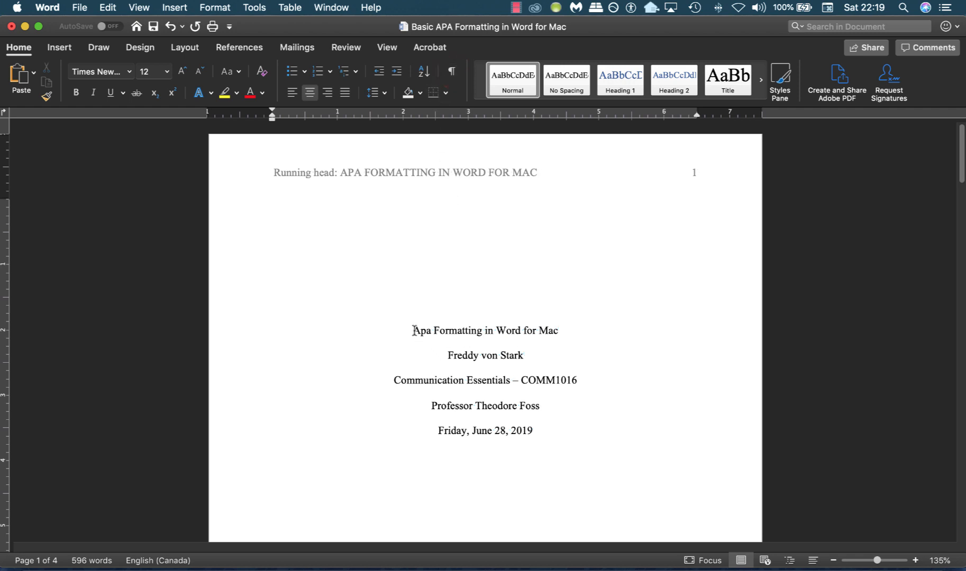
key(cmd+c)
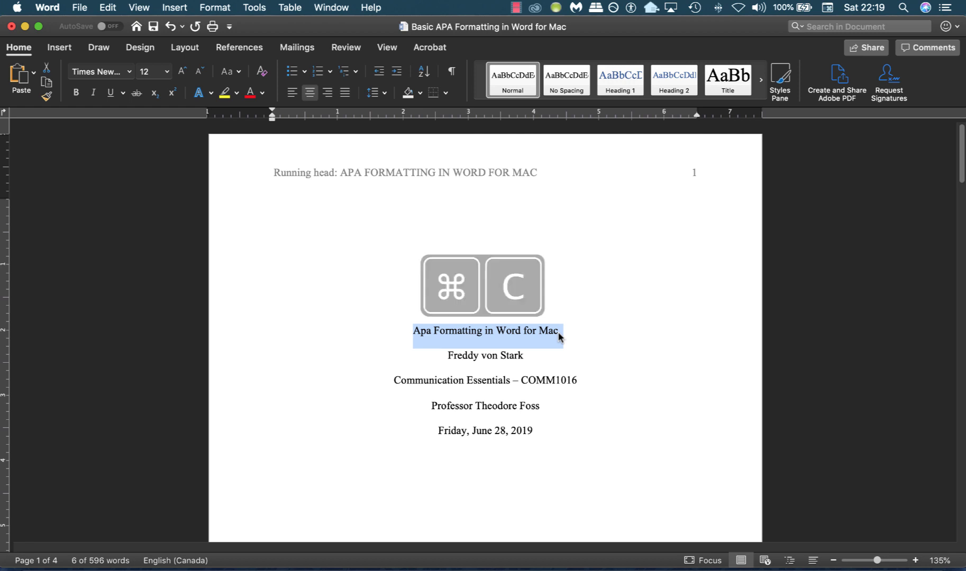
scroll(down, 3)
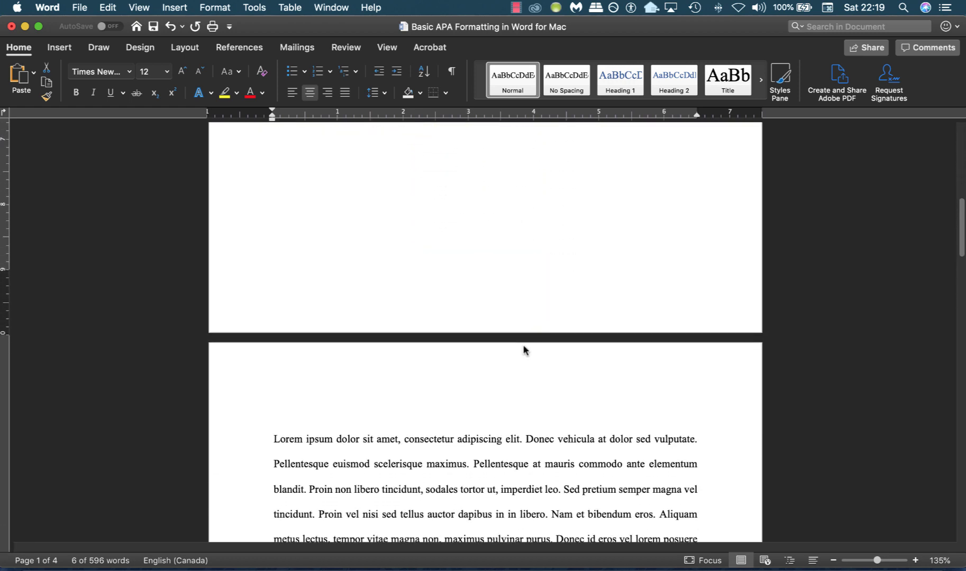
Step: Paste the title centered above the first body paragraph on page 2
key(cmd+v)
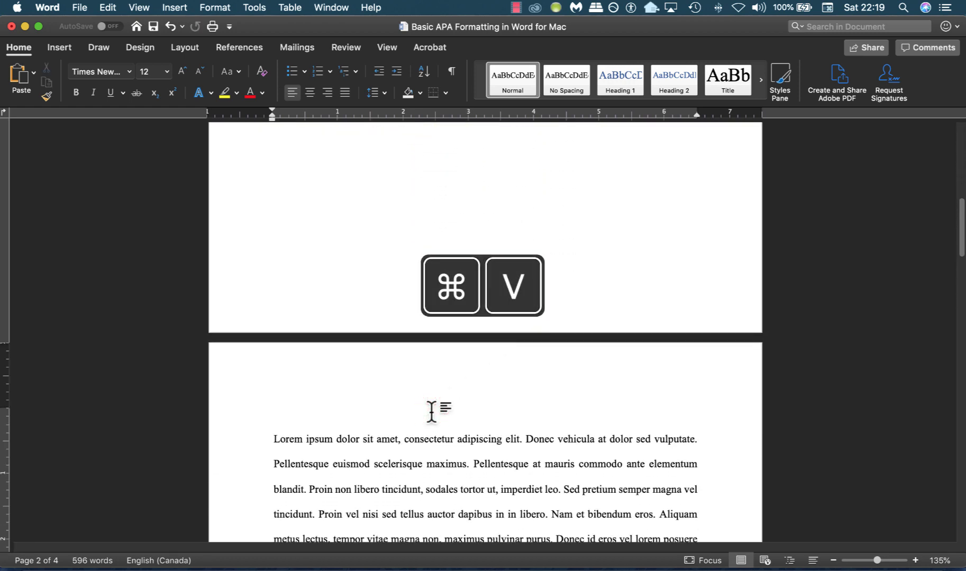
key(cmd+v)
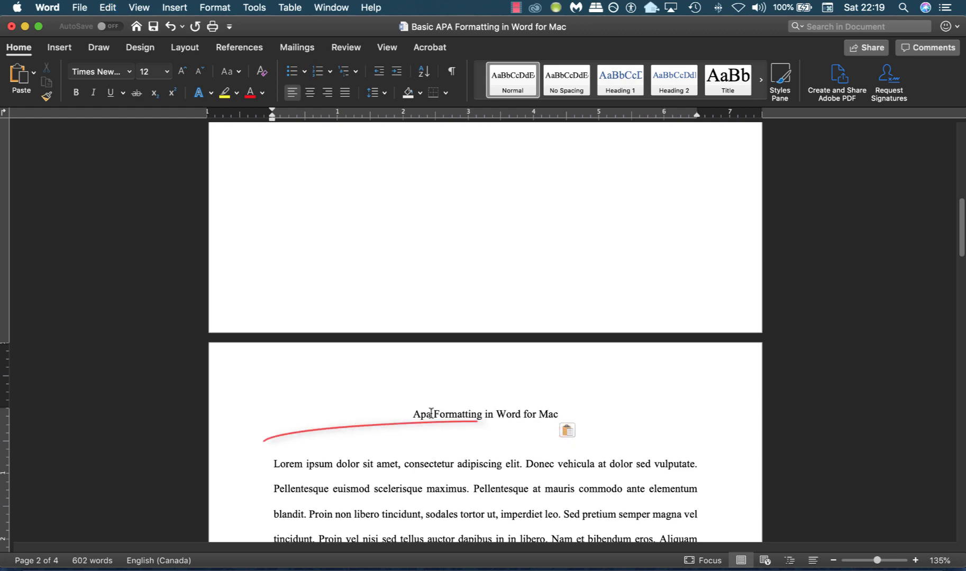
click(310, 93)
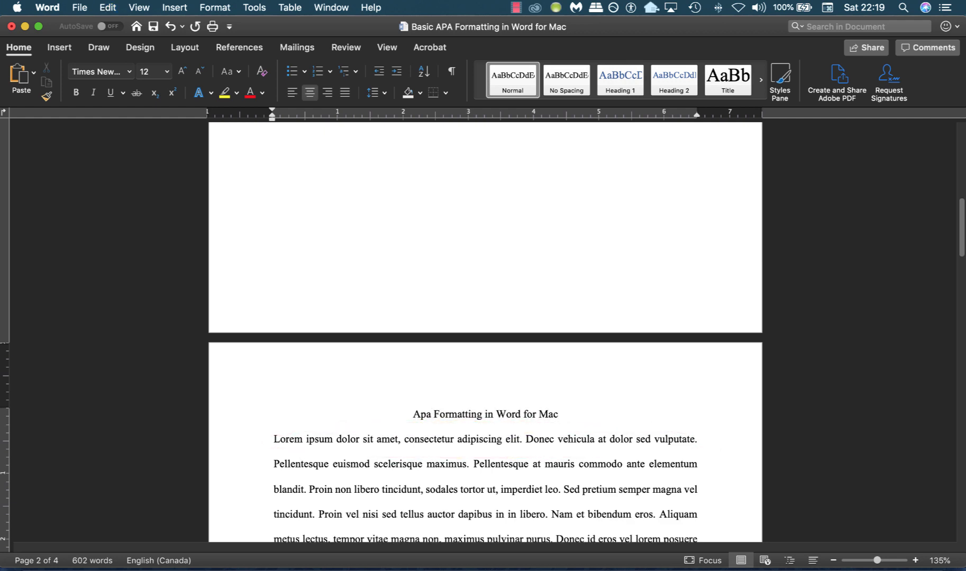
click(344, 93)
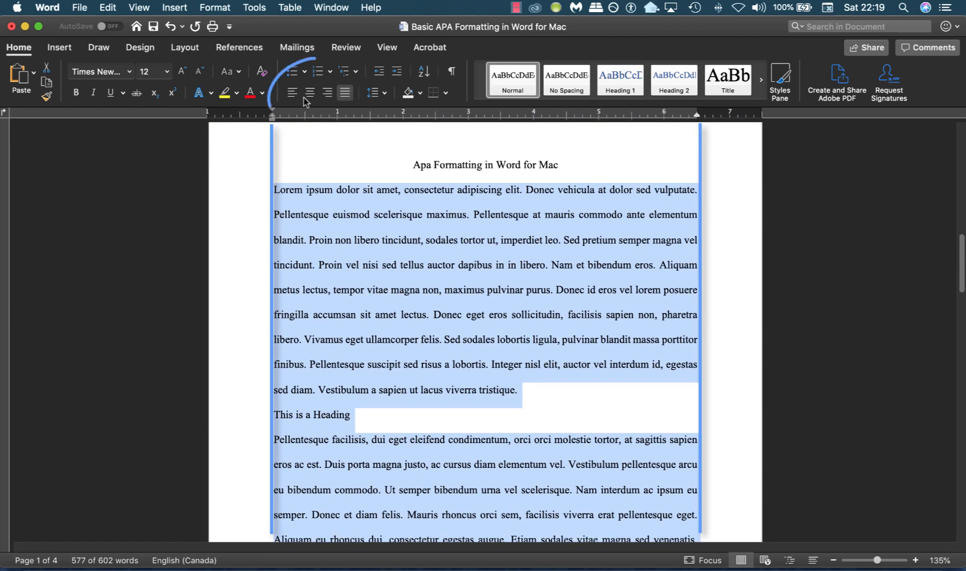
Step: Left-align the page-2 body paragraphs instead of justifying them
click(293, 93)
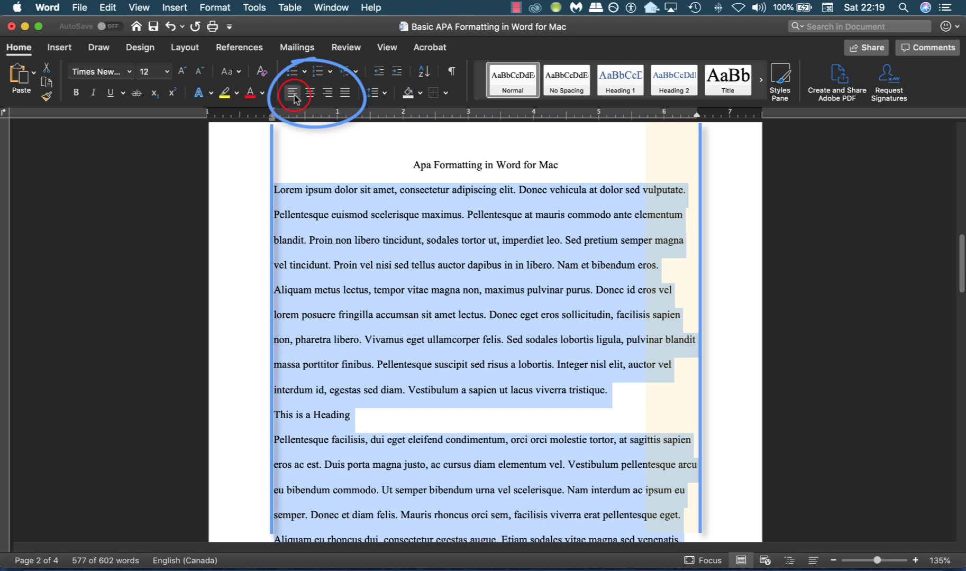
Step: Indent the first body paragraph's first line and make "This is a Heading" bold
click(293, 92)
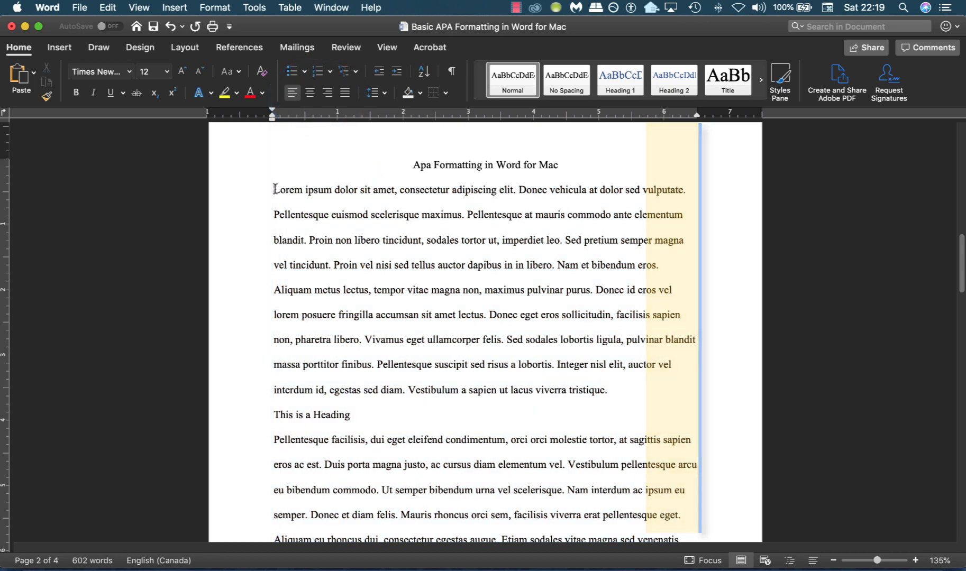
key(tab)
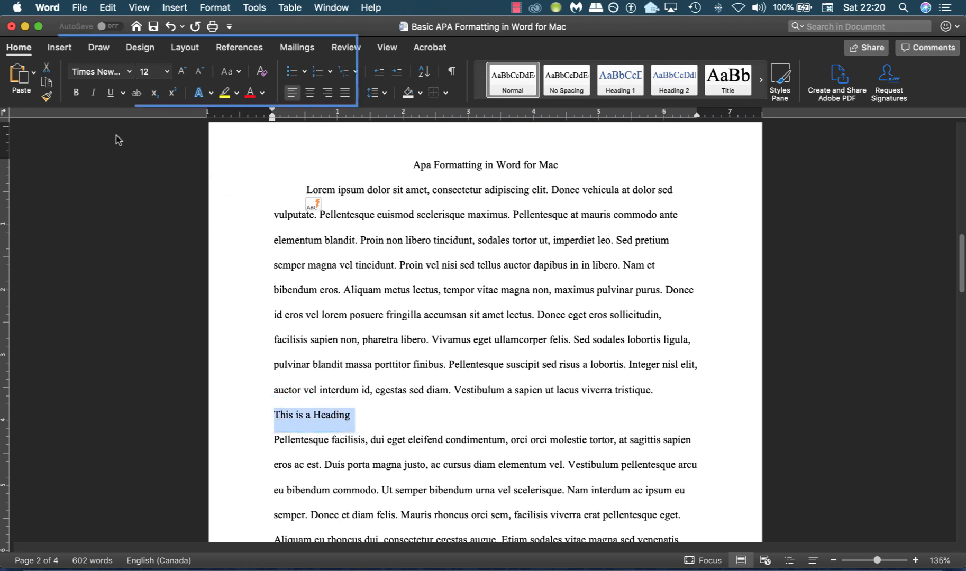
click(75, 92)
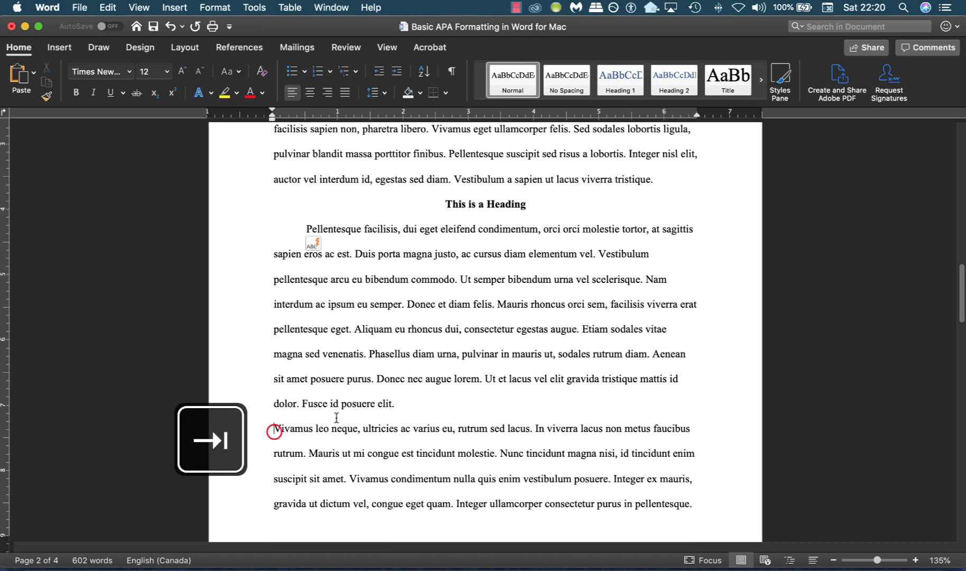
scroll(down, 3)
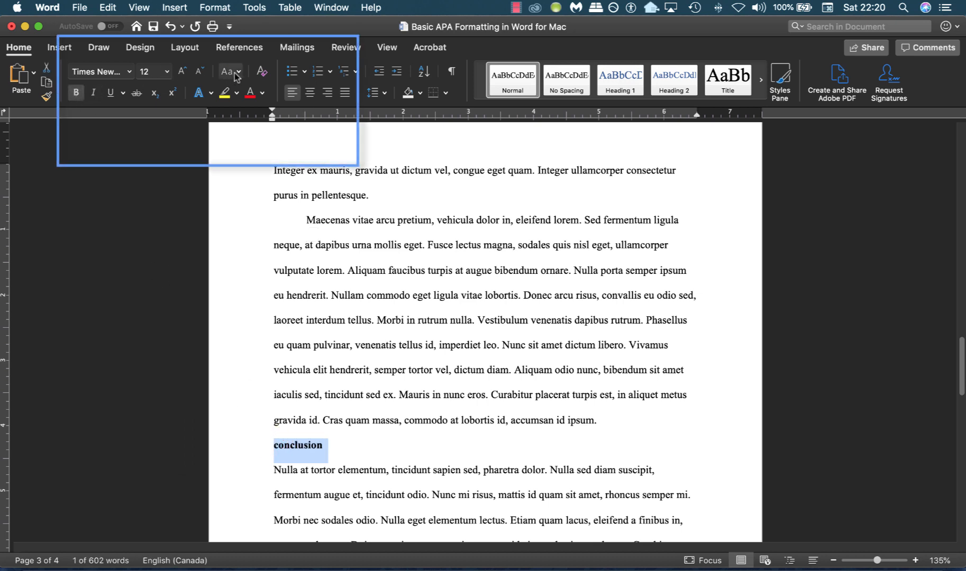
Step: Capitalize and center the "Conclusion" heading
click(228, 72)
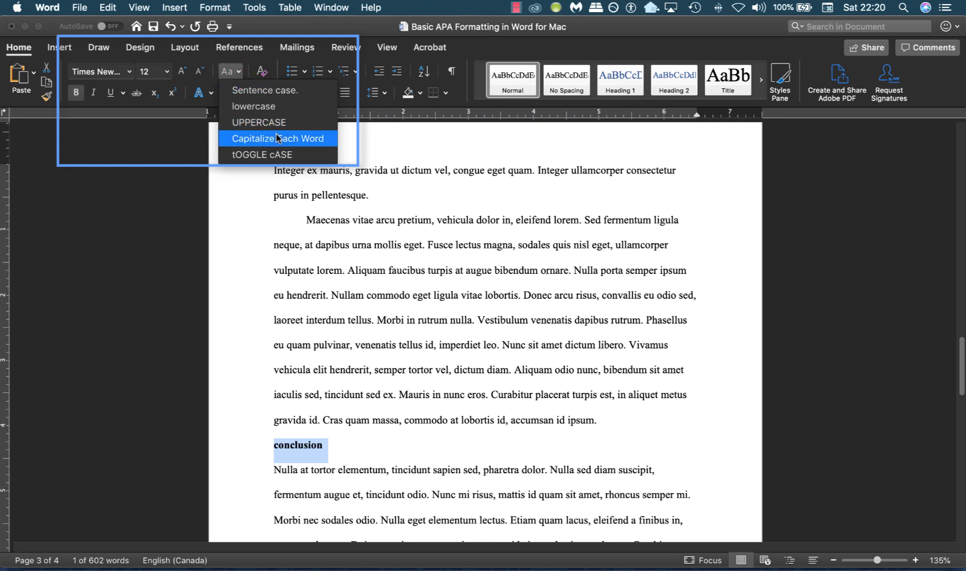
click(277, 138)
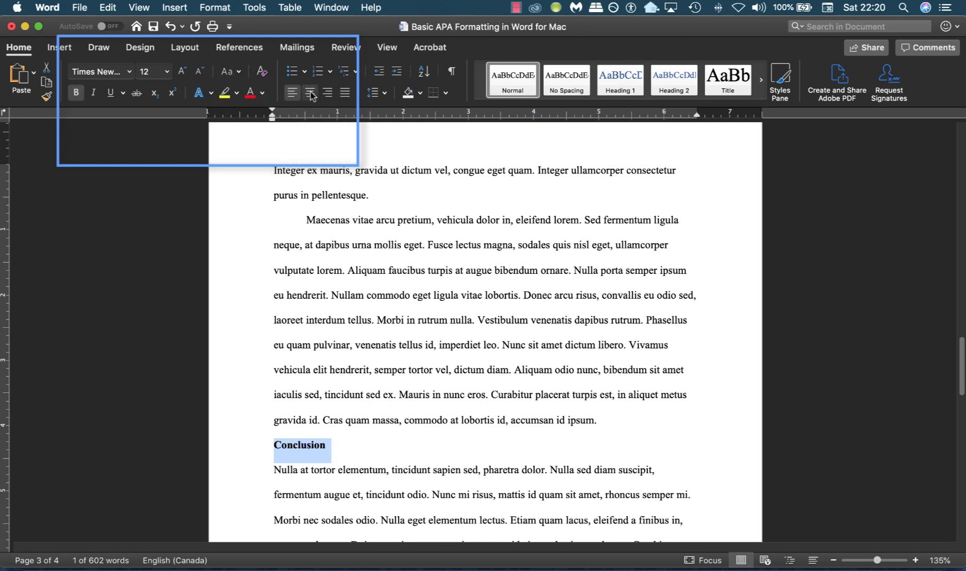
click(310, 93)
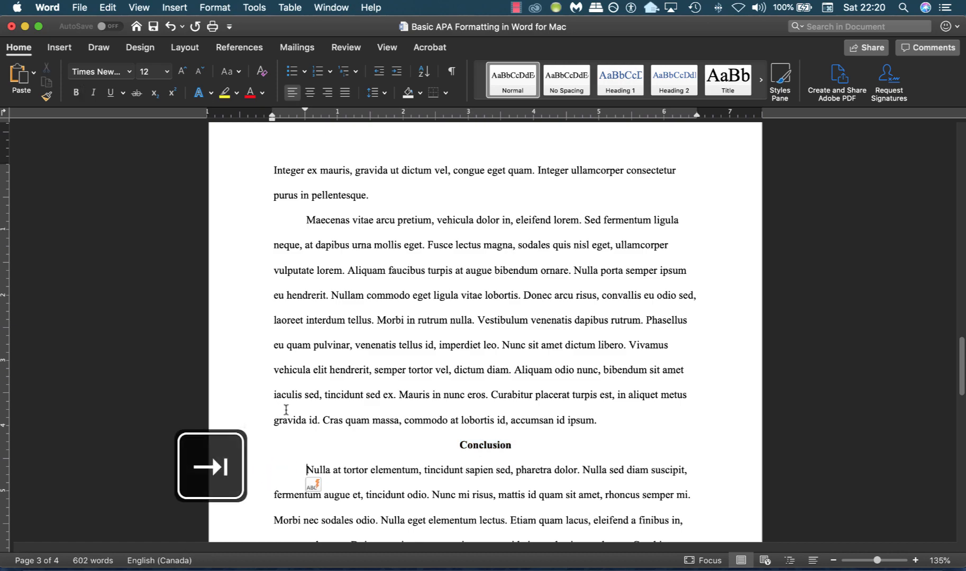
scroll(down, 3)
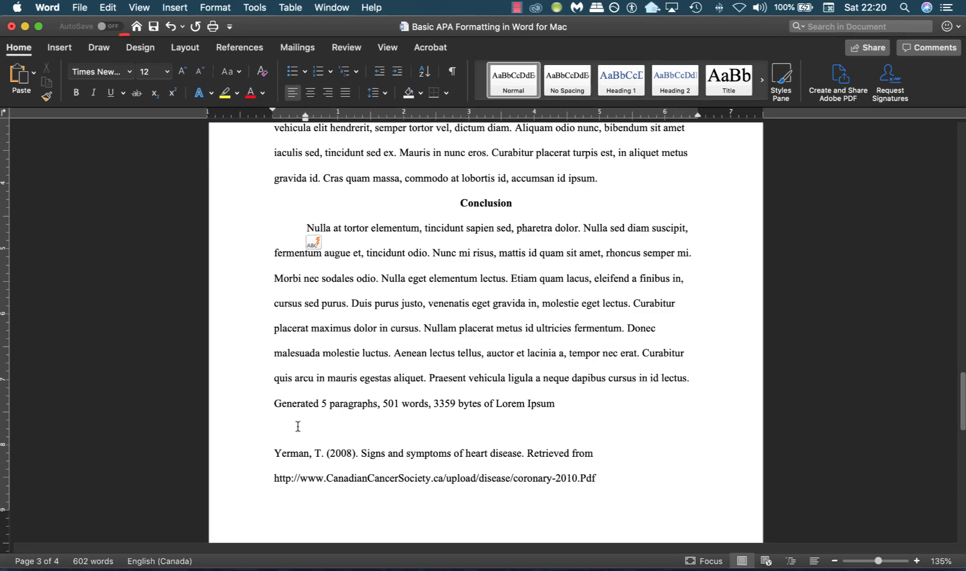
click(58, 47)
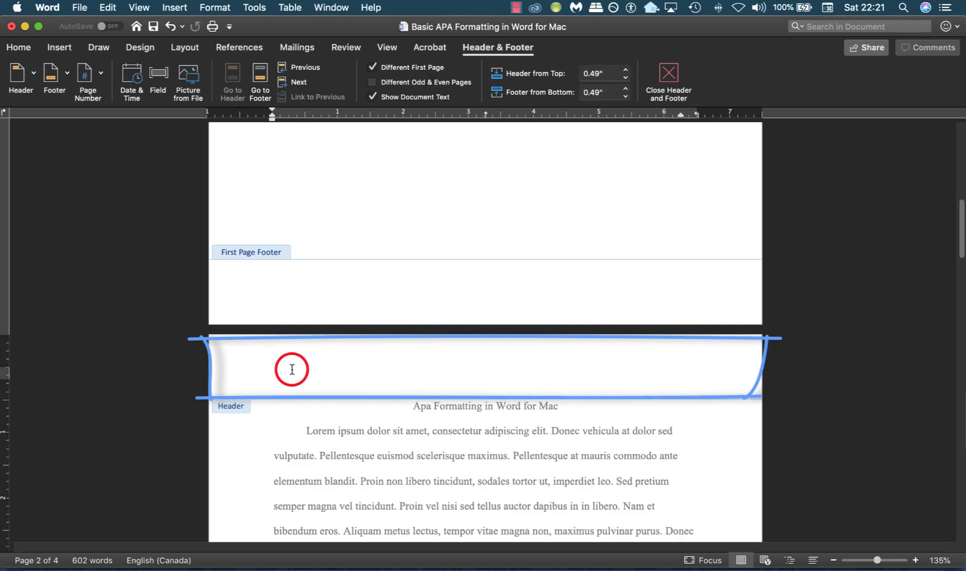
Step: Put "APA FORMATTING IN WORD FOR MAC" in the page 2 header with a page number
click(291, 370)
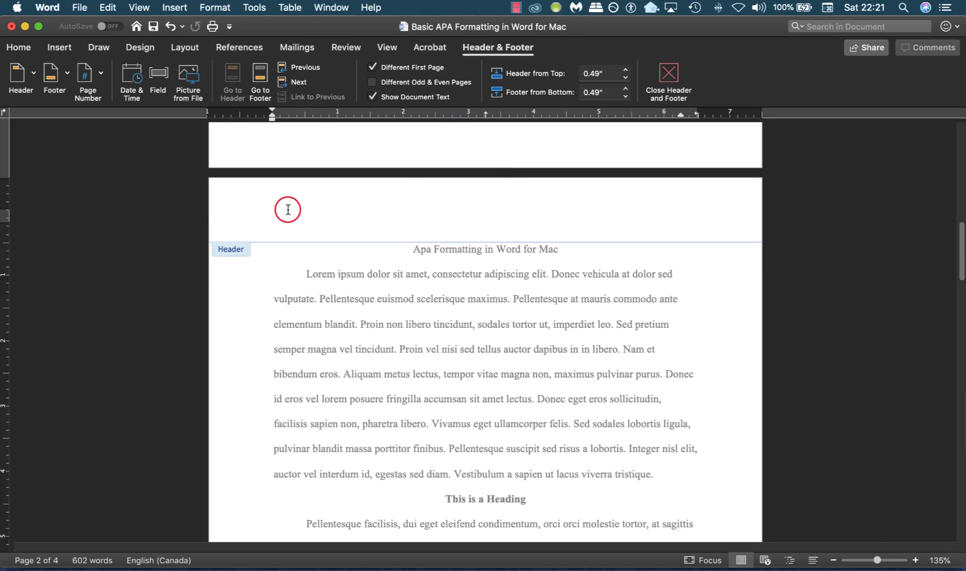
click(59, 48)
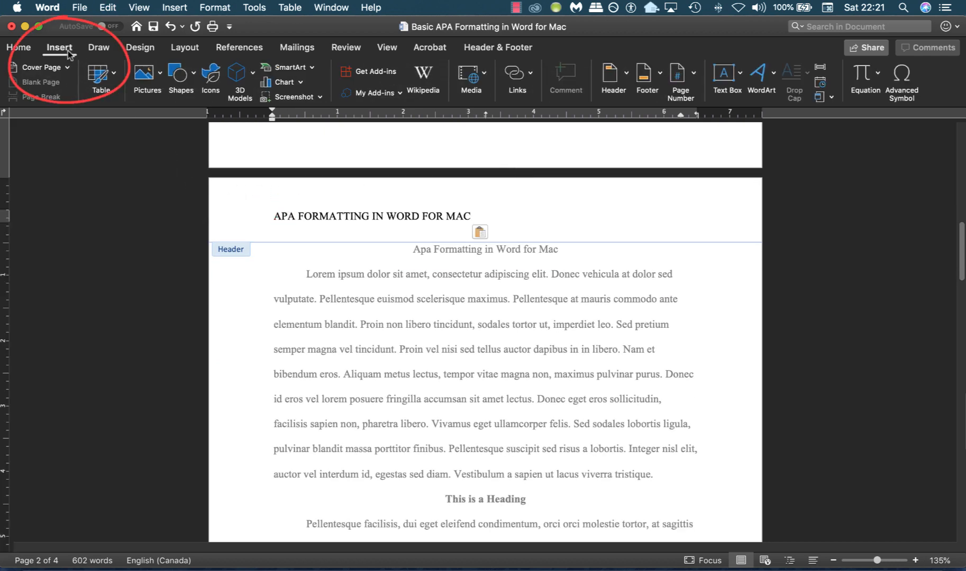
click(692, 73)
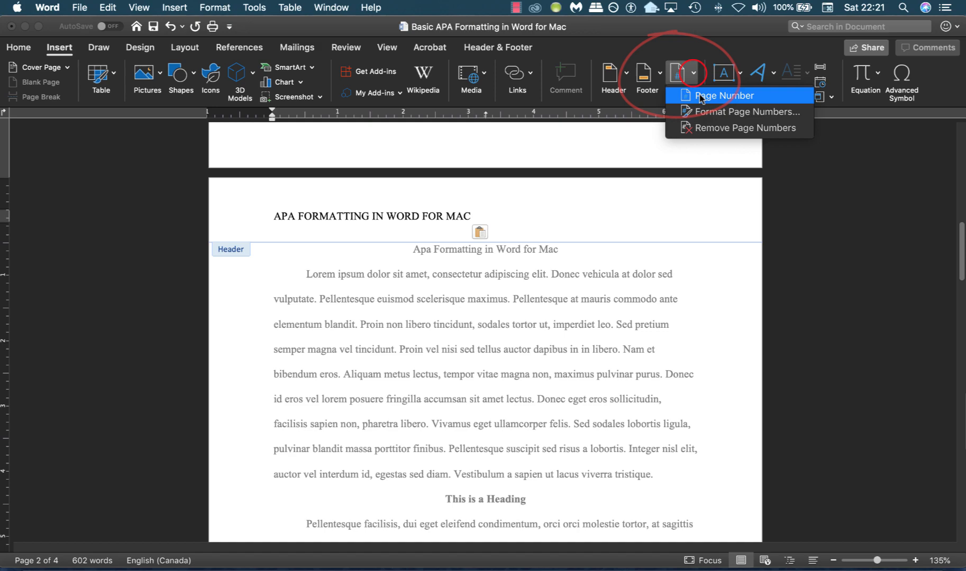
click(724, 95)
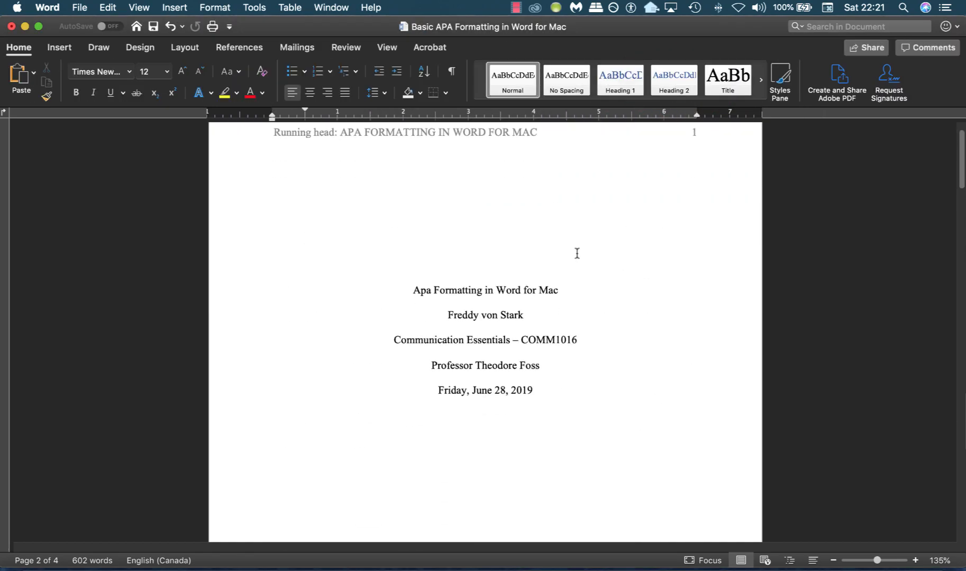
Step: Add a centered "References" heading above the entries on page 4
scroll(down, 3)
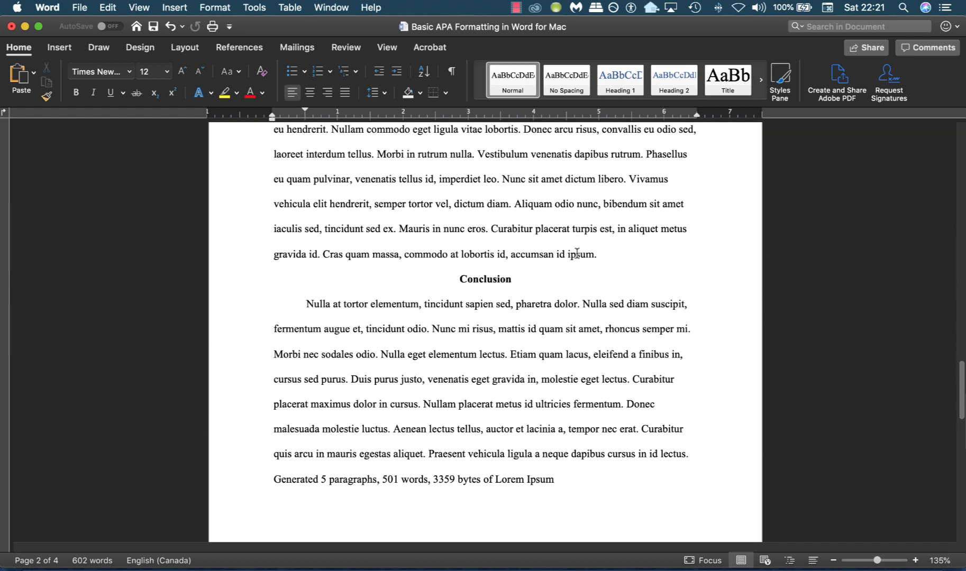
scroll(down, 3)
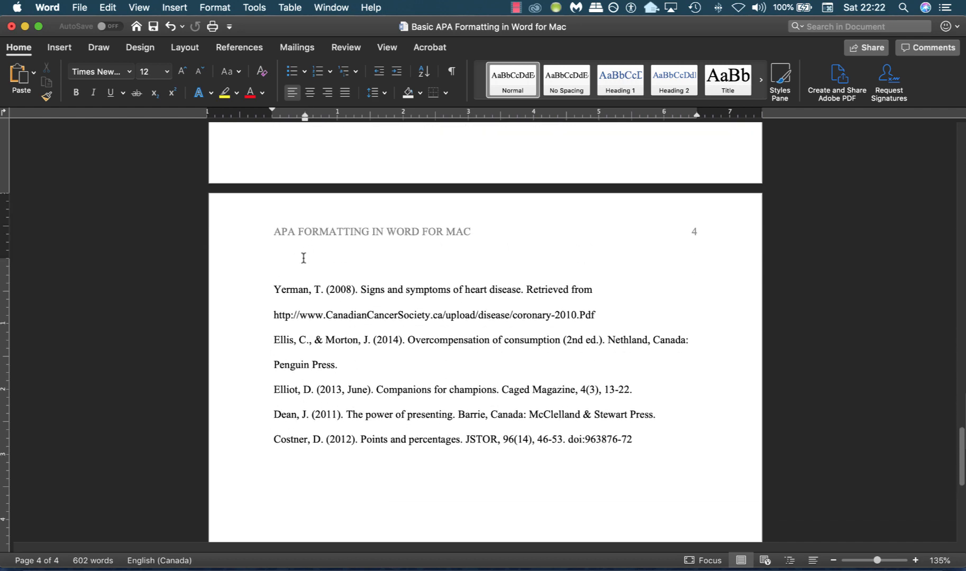
text(References)
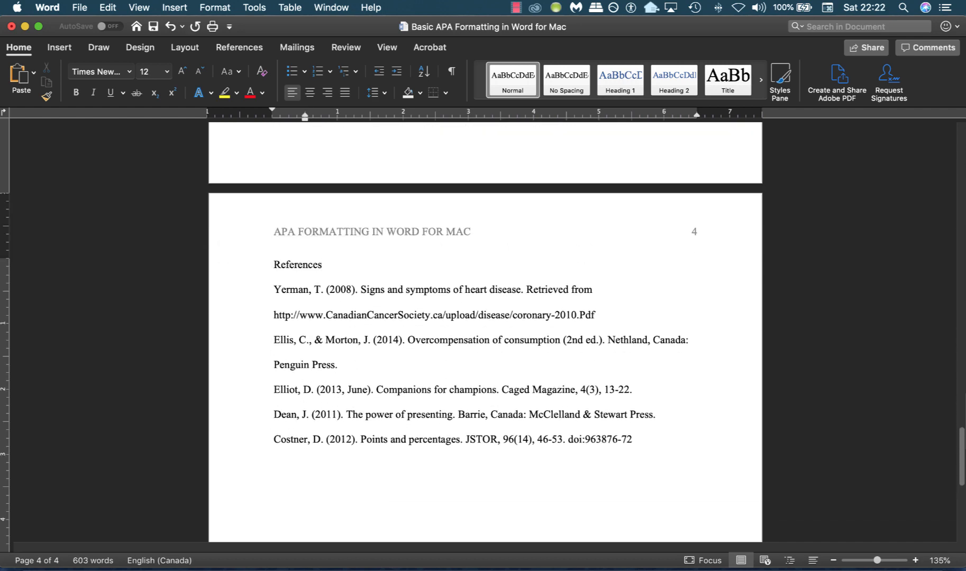
click(310, 93)
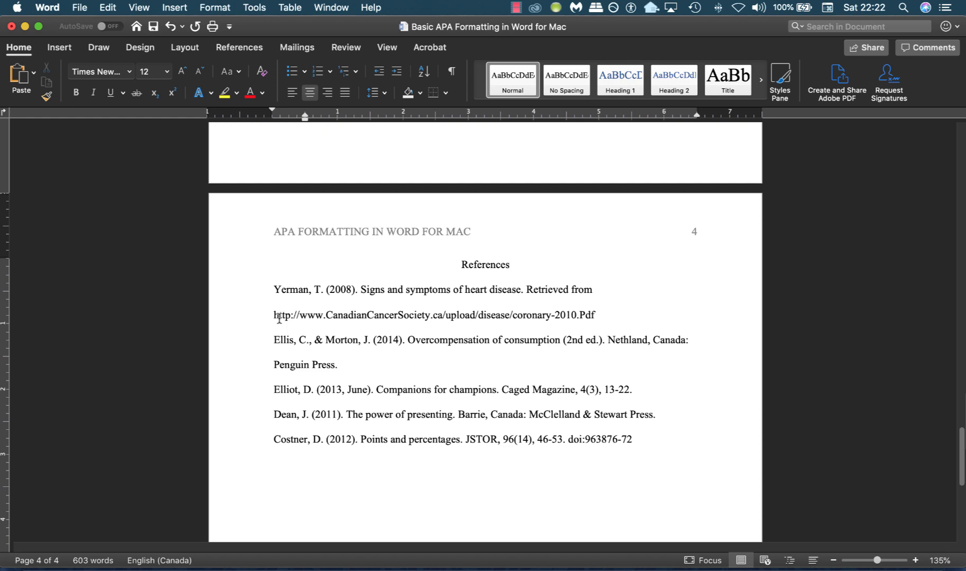
Step: Give the reference entries a hanging indent via Line Spacing Options, Special: Hanging
drag(274, 289, 433, 315)
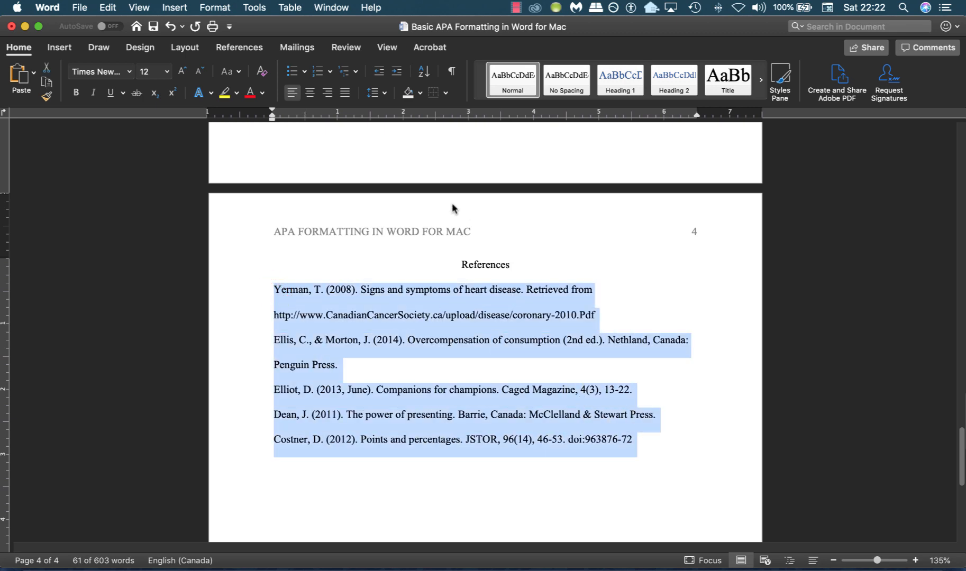
click(377, 92)
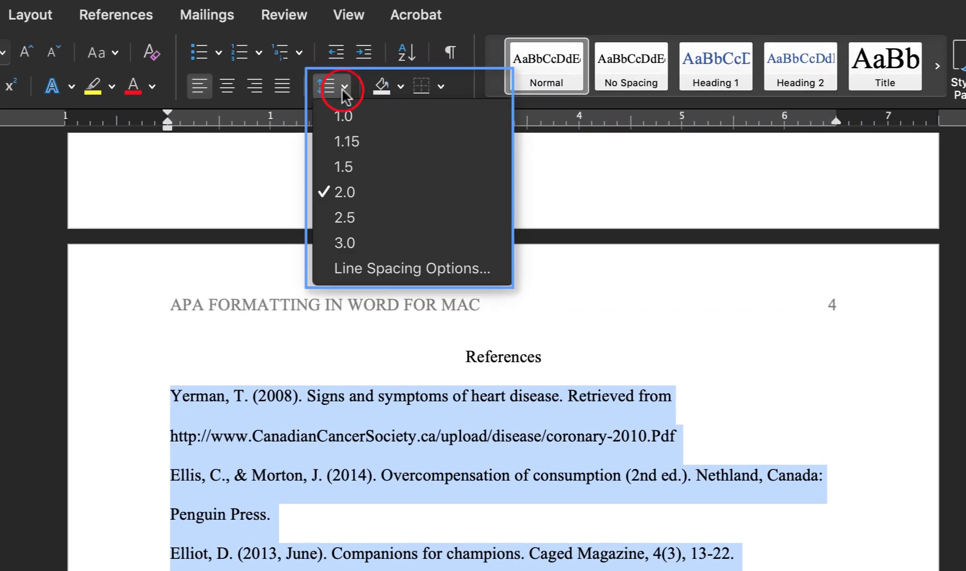
click(410, 267)
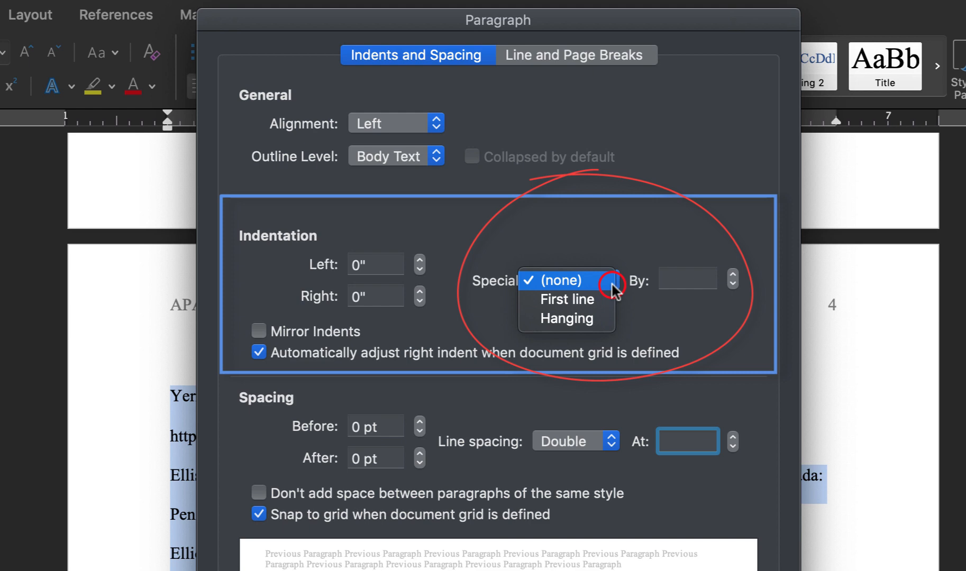
click(565, 319)
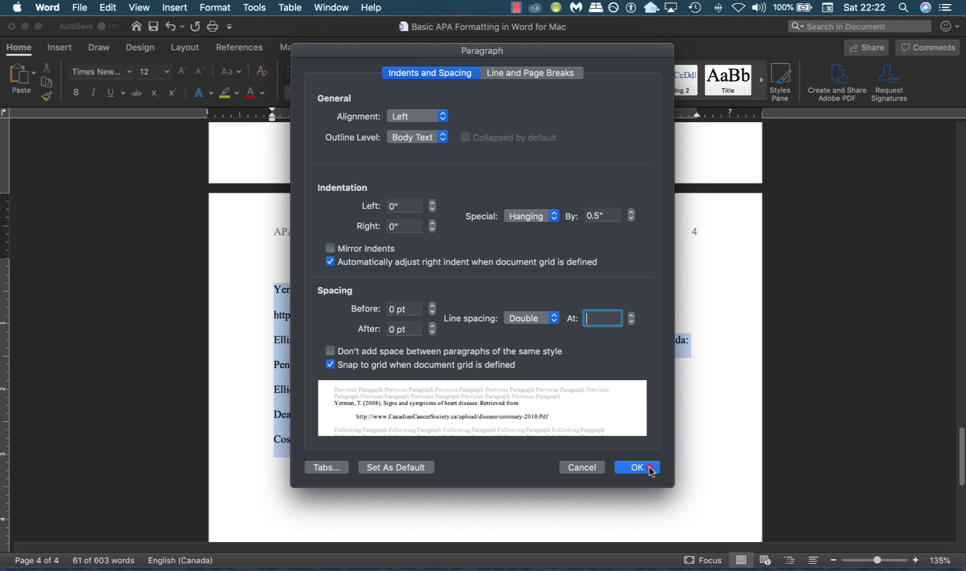
click(635, 467)
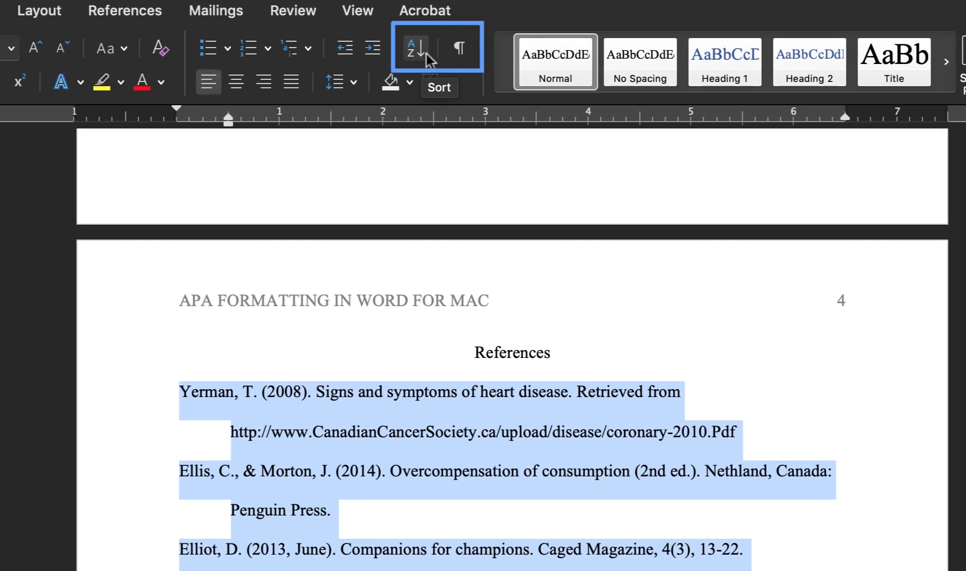
Step: Sort the reference entries alphabetically as text in ascending order, Costner through Yerman
click(414, 48)
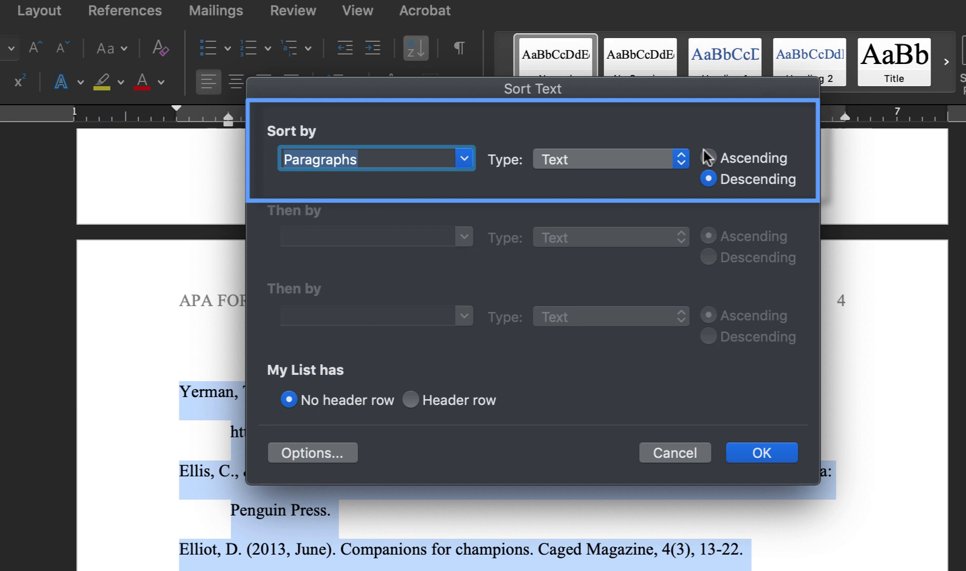
click(708, 158)
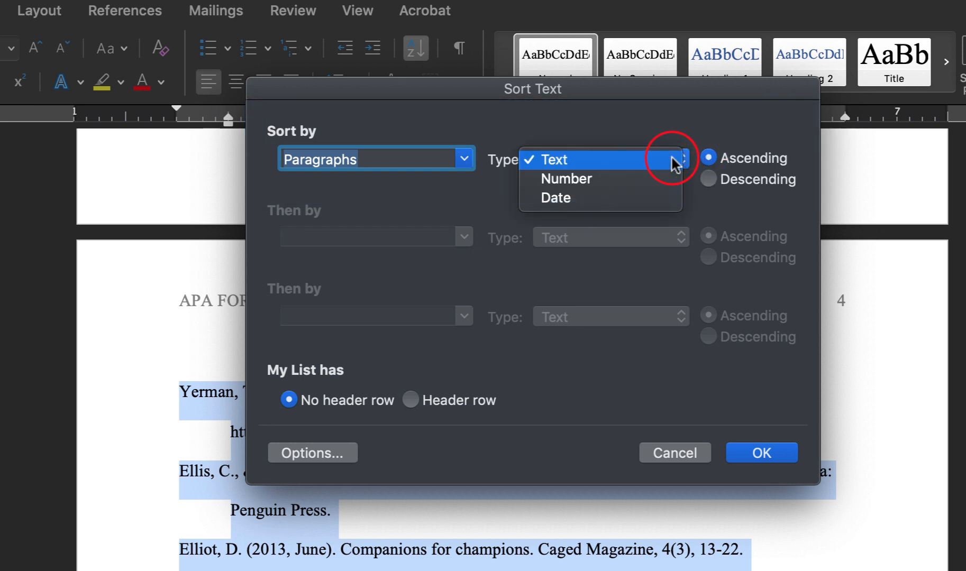
click(553, 159)
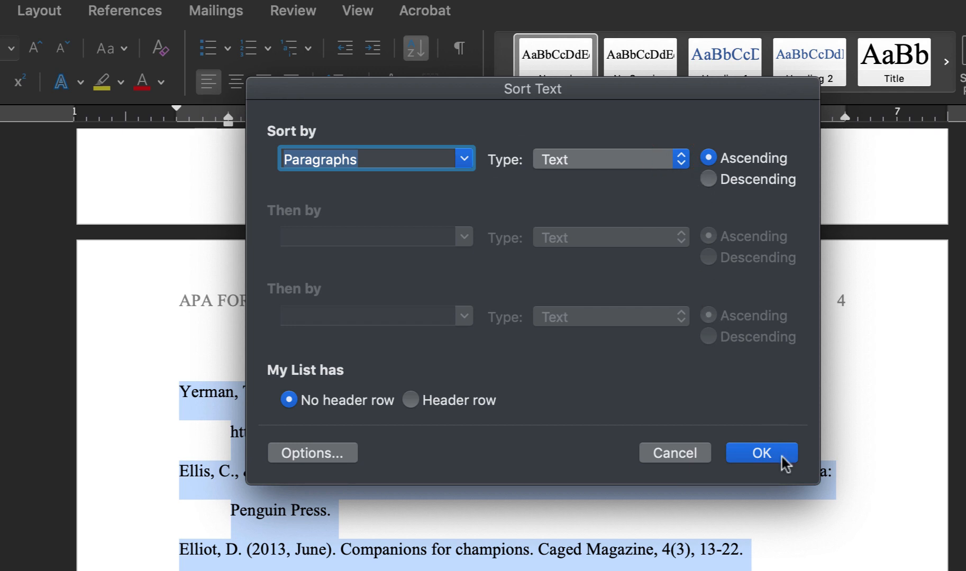
click(761, 453)
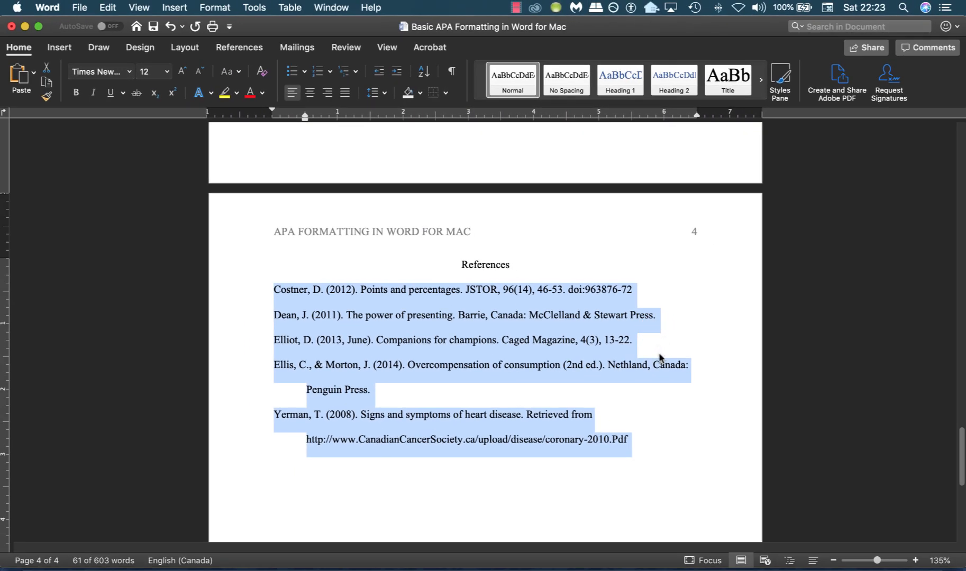
click(665, 406)
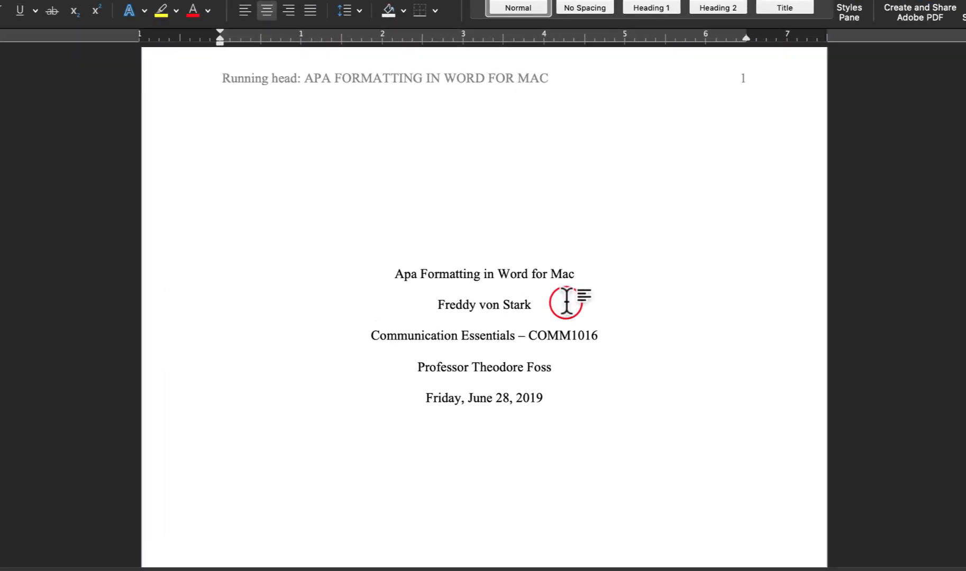
text(()
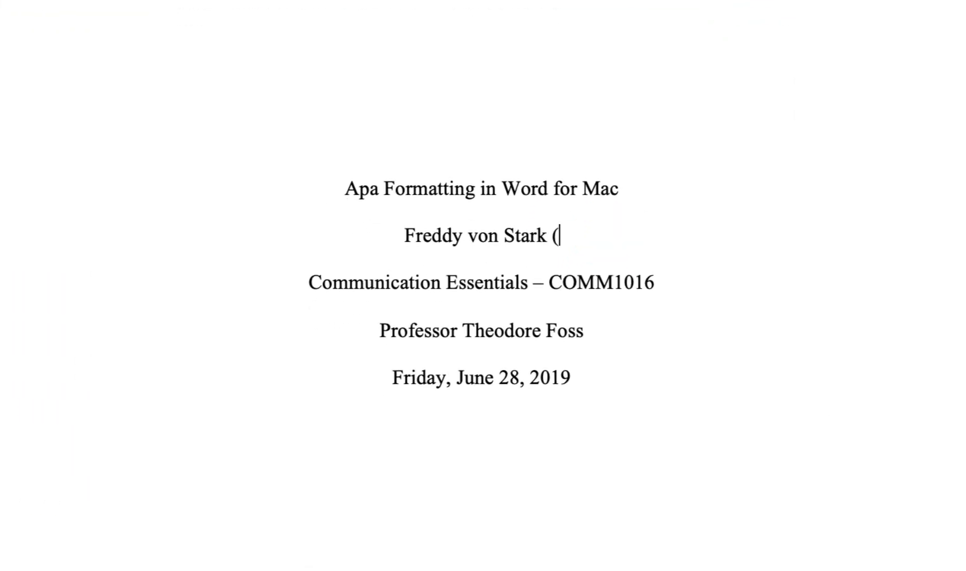
text())
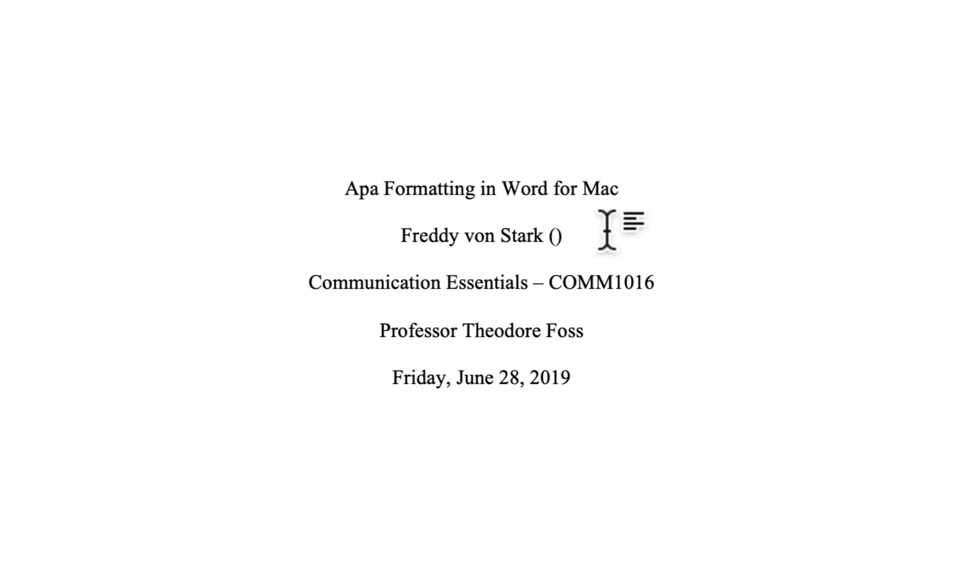
text(50002001)
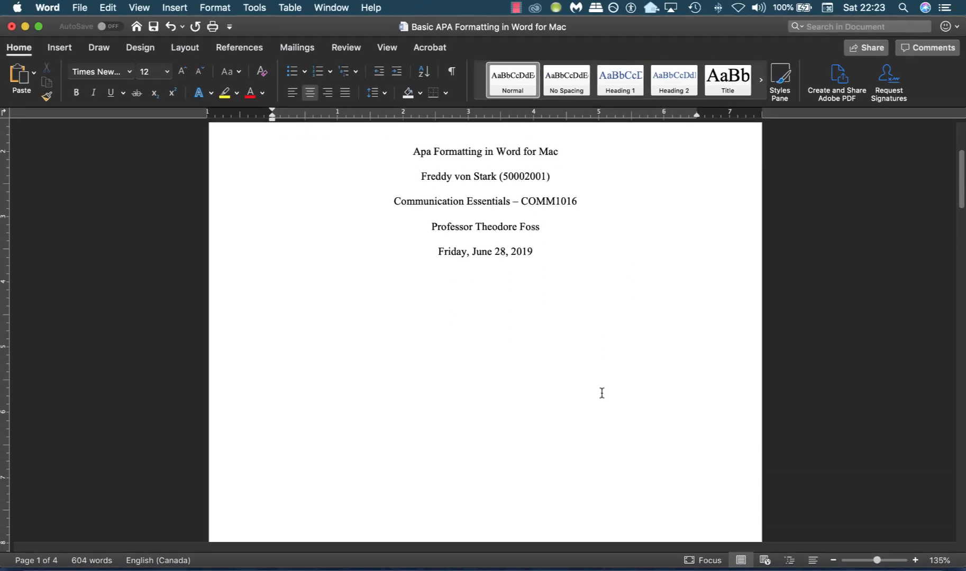
Step: Select the word 'Apa' in the paper title to recapitalize it as APA
scroll(down, 3)
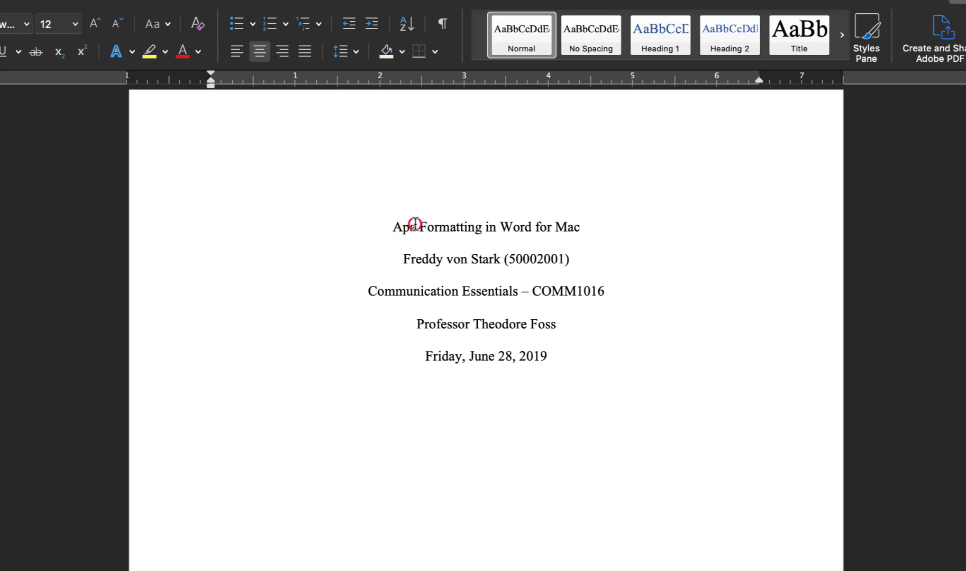
double_click(407, 228)
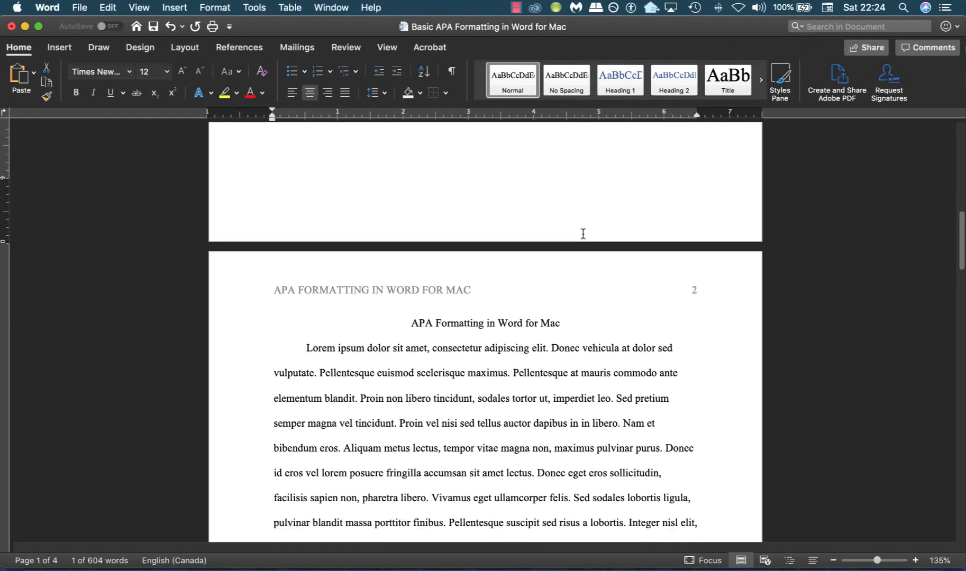
scroll(down, 3)
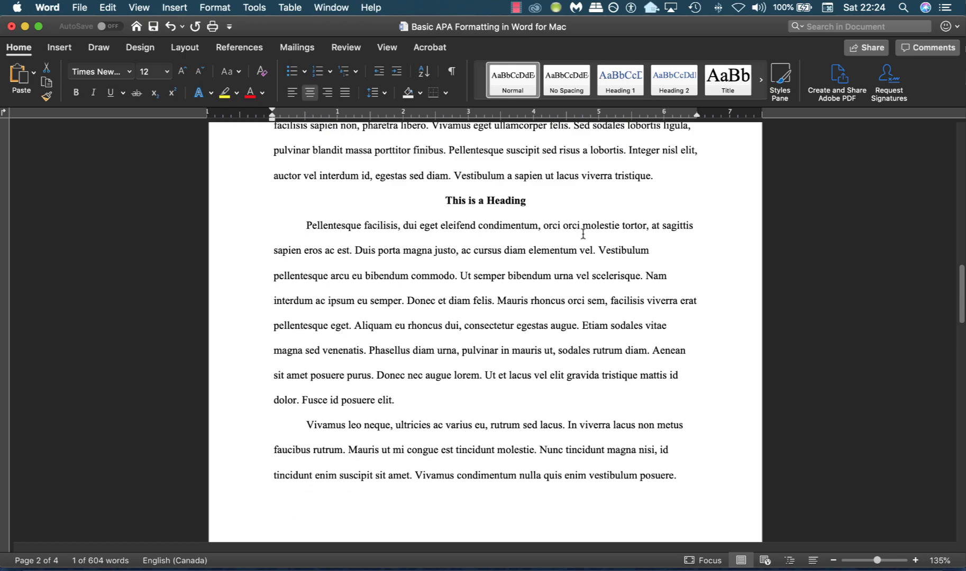
scroll(down, 3)
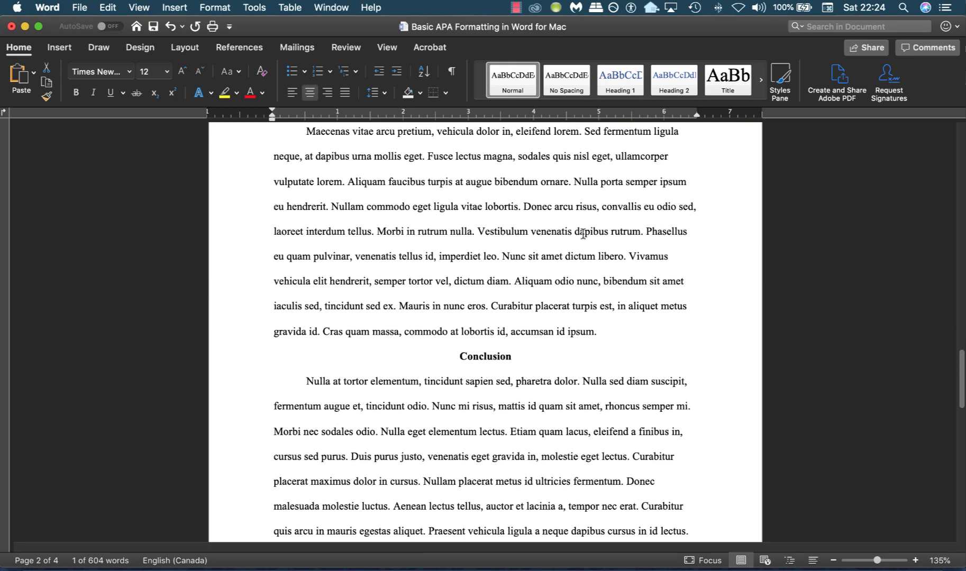
scroll(down, 3)
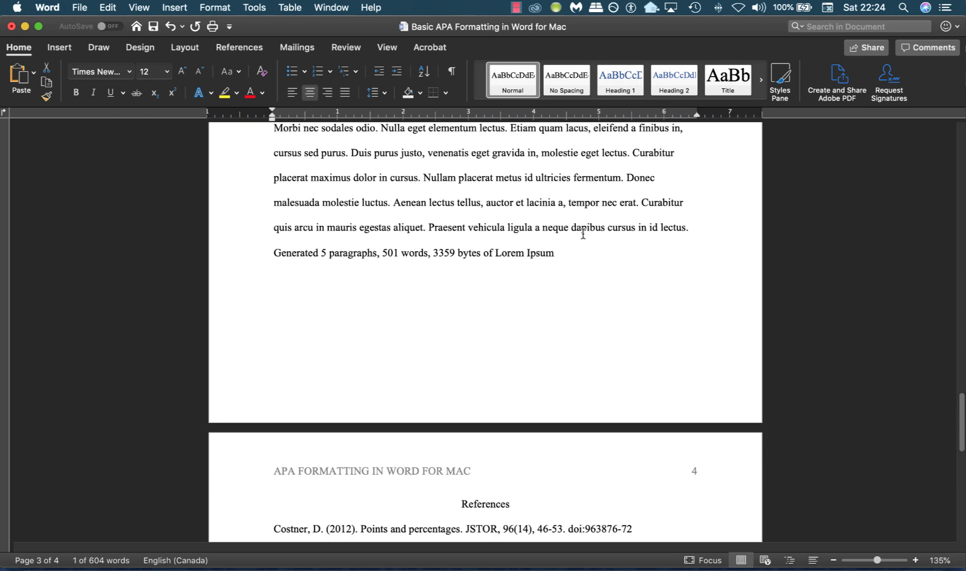
scroll(down, 3)
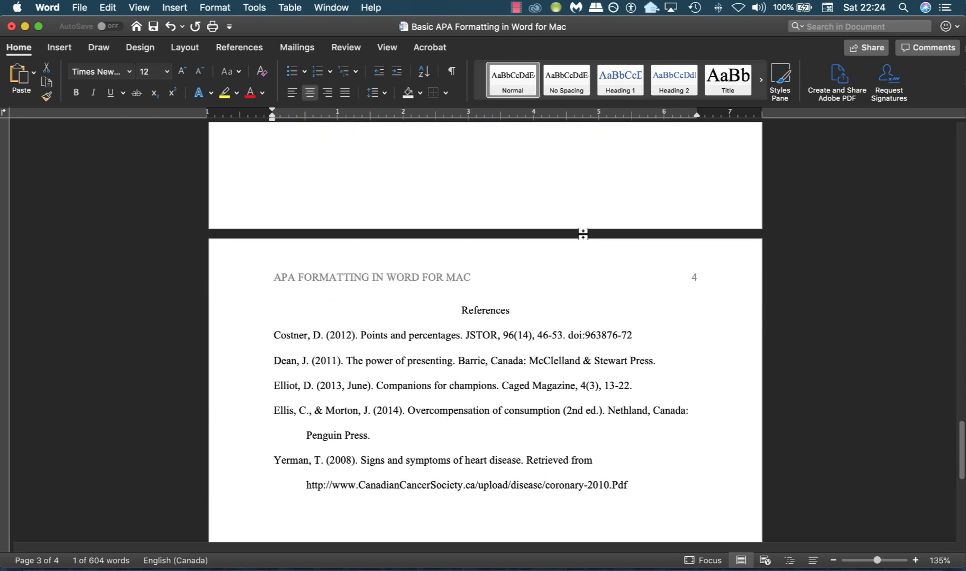
scroll(down, 3)
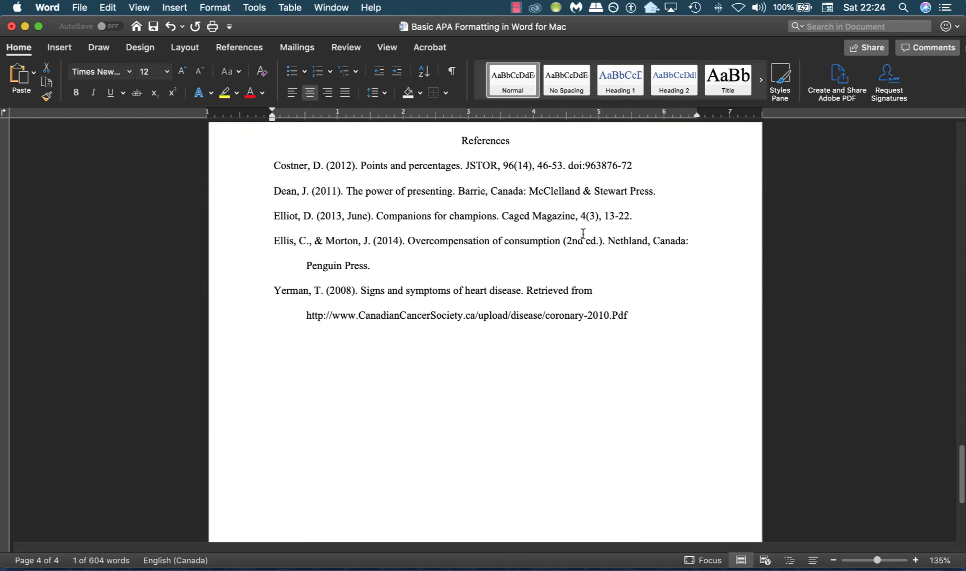